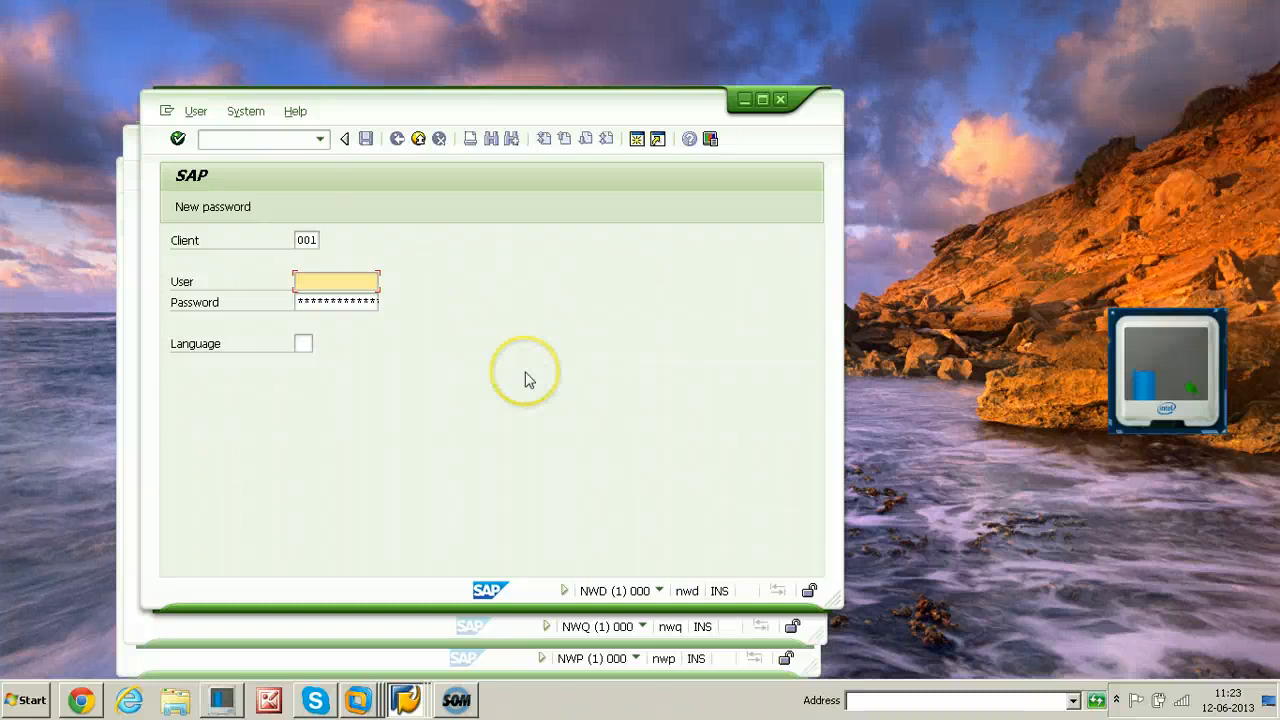
Log on to client 001 with the suggested user name to reach SAP Easy Access
type("sap")
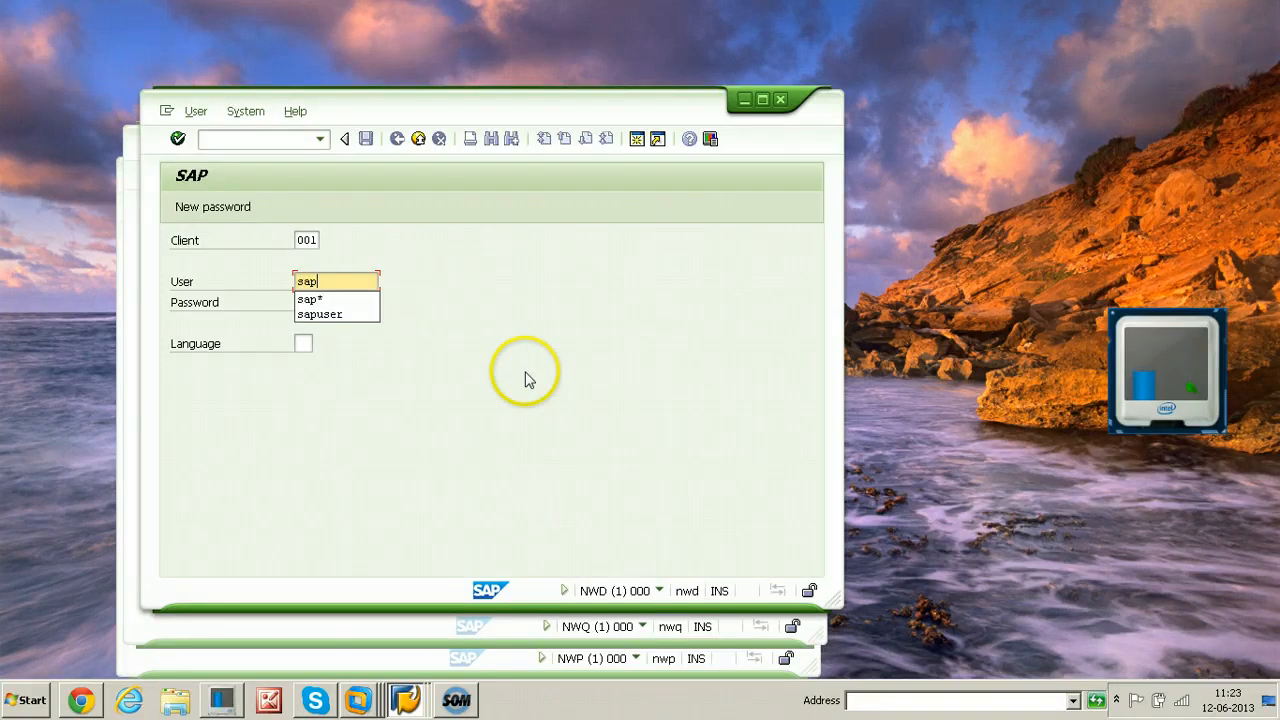
left_click(320, 314)
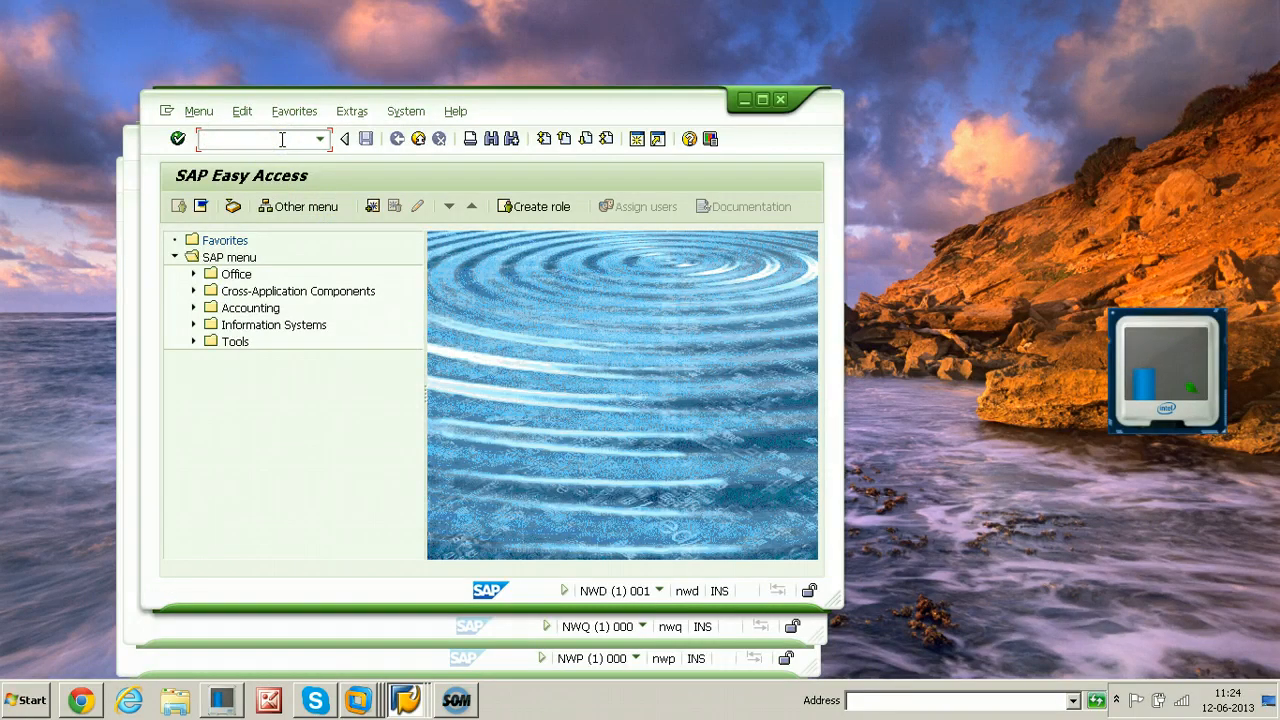
Start transaction SE38 to reach the ABAP Editor initial screen
type("s")
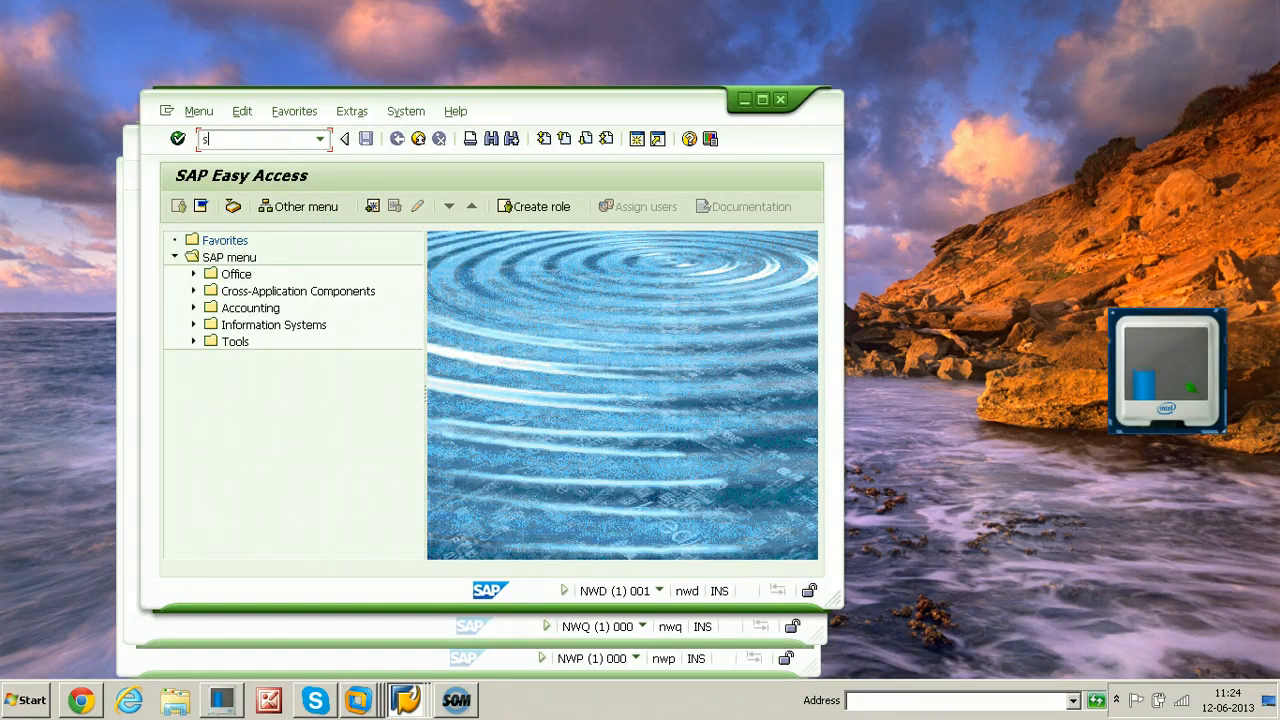
type("se38")
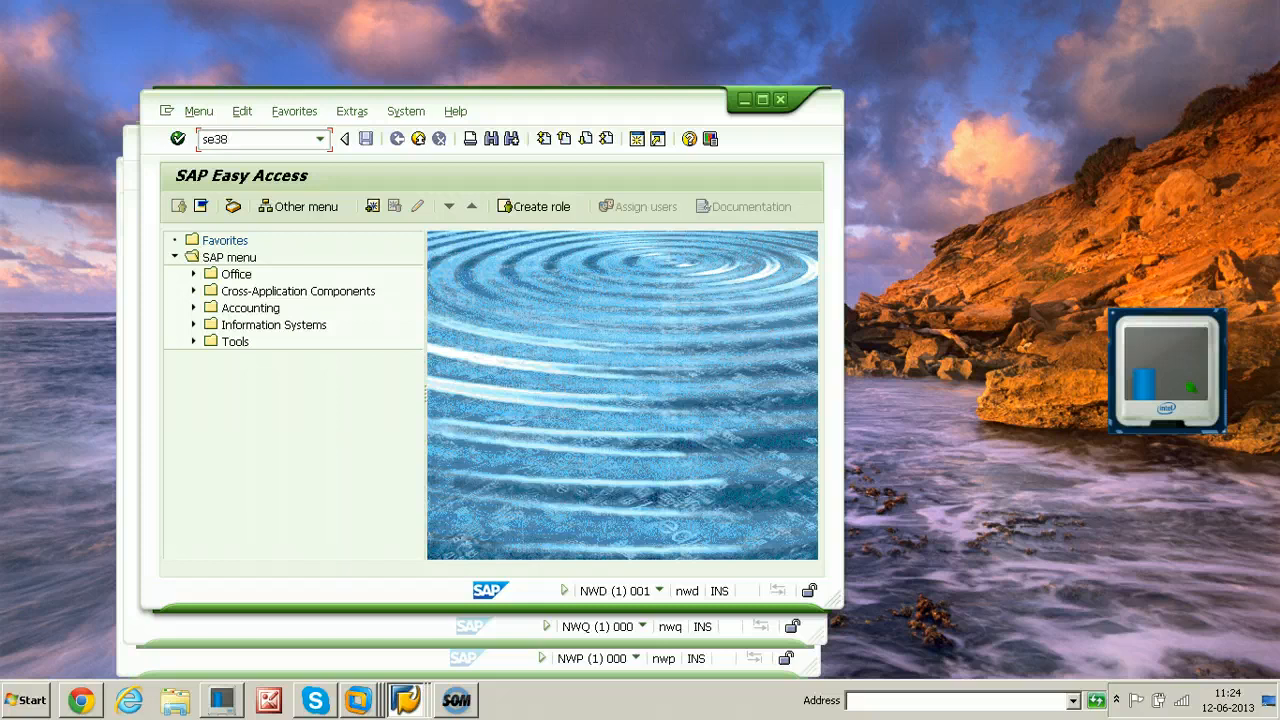
left_click(260, 140)
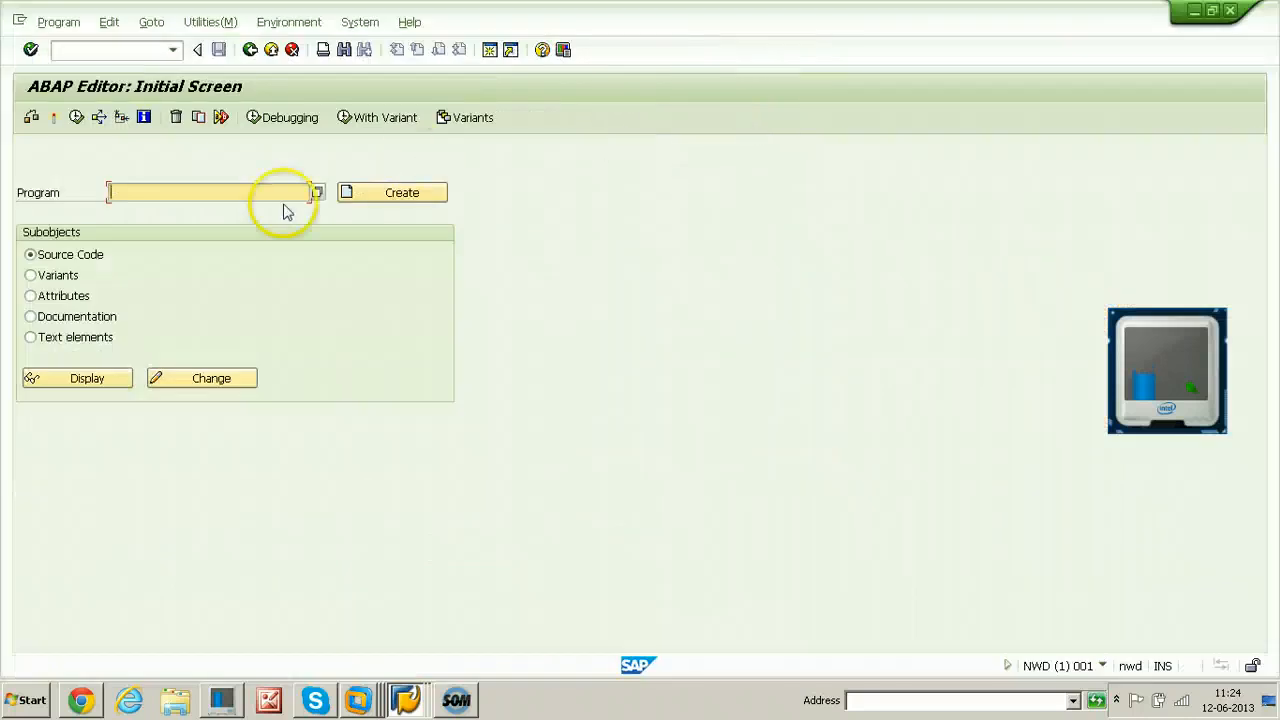
Enter program name Z_RAJ_SAMPLE_PROGRAM and begin creating it
left_click(204, 192)
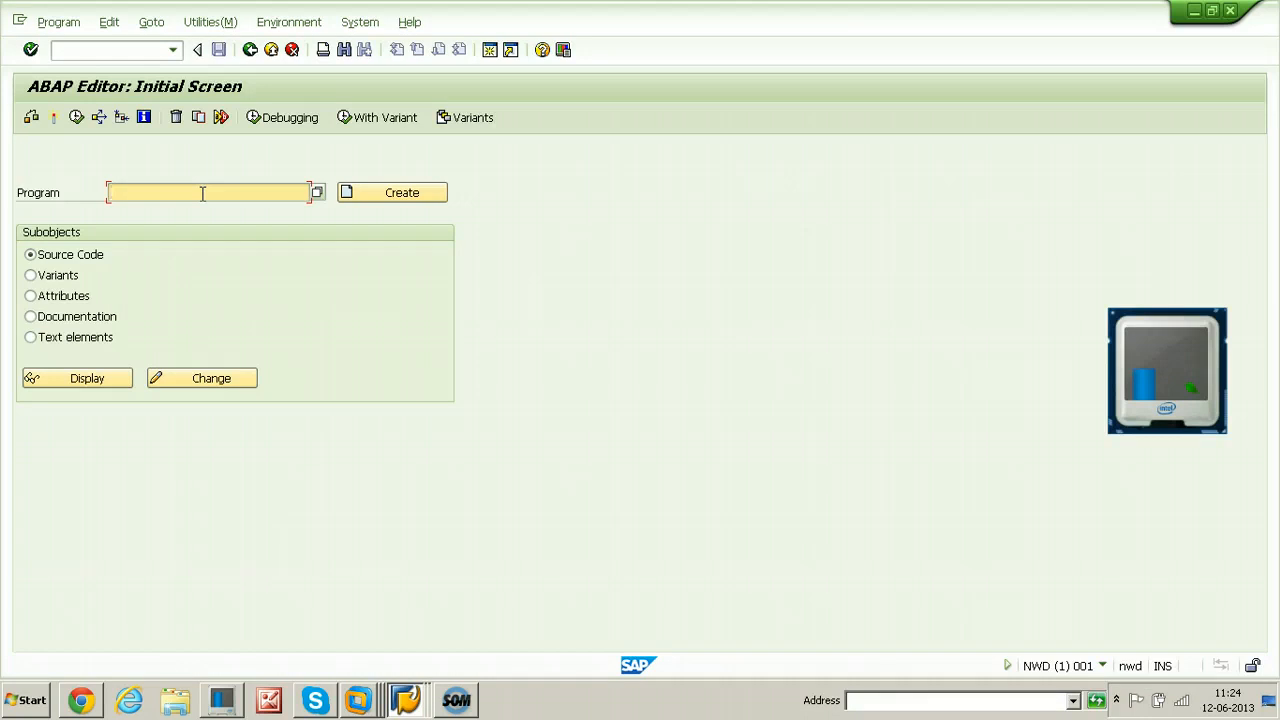
type("Z")
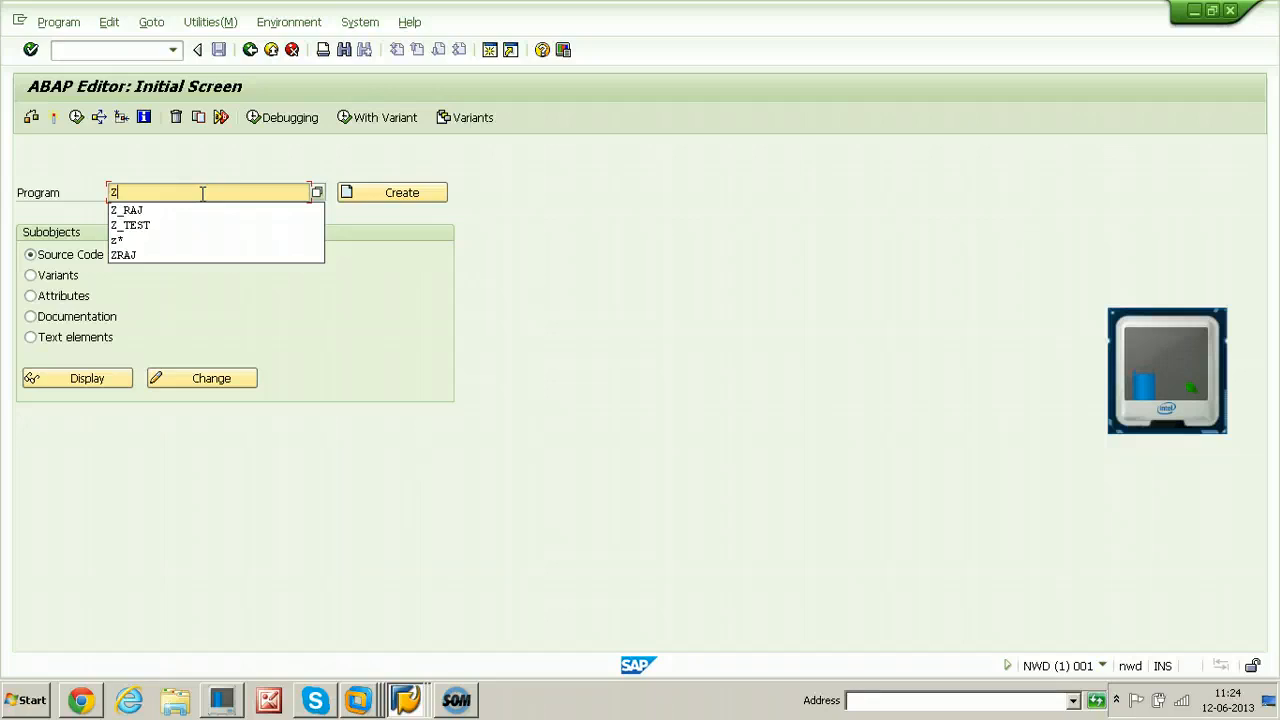
type("_R")
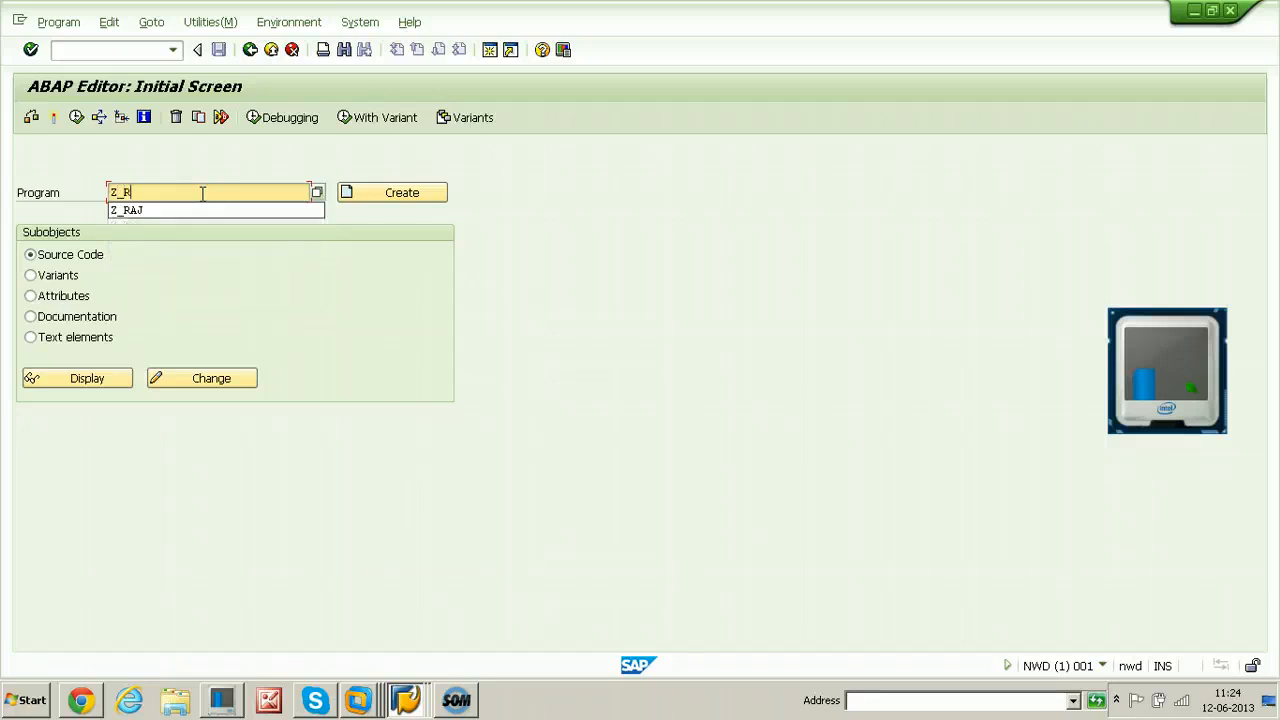
left_click(128, 210)
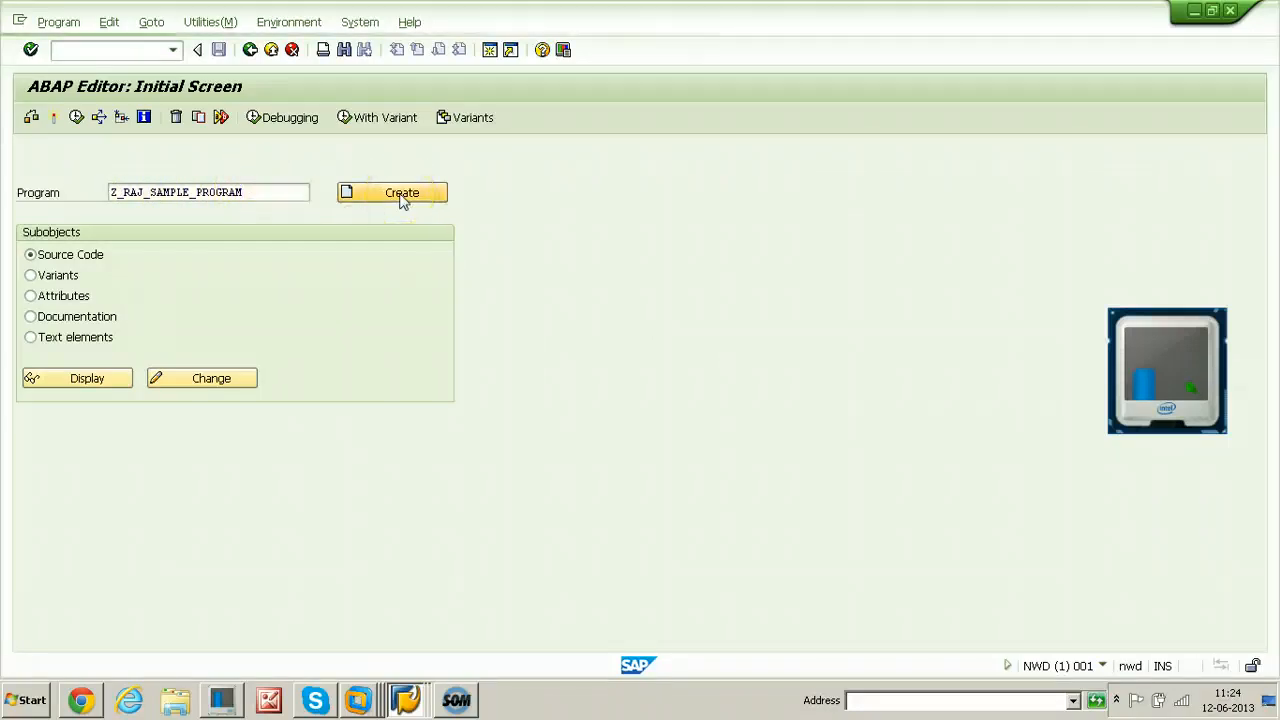
left_click(400, 192)
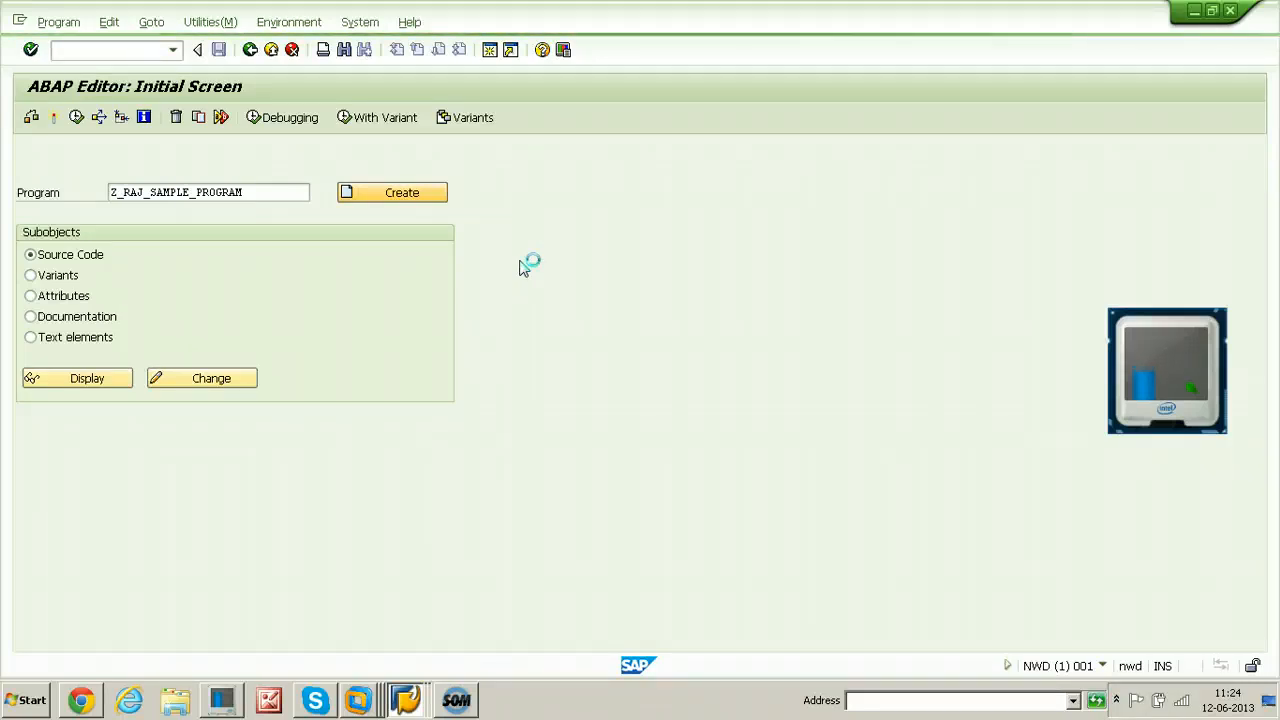
Replace the mistyped title with 'Sample program by Raj' in the program attributes
left_click(392, 192)
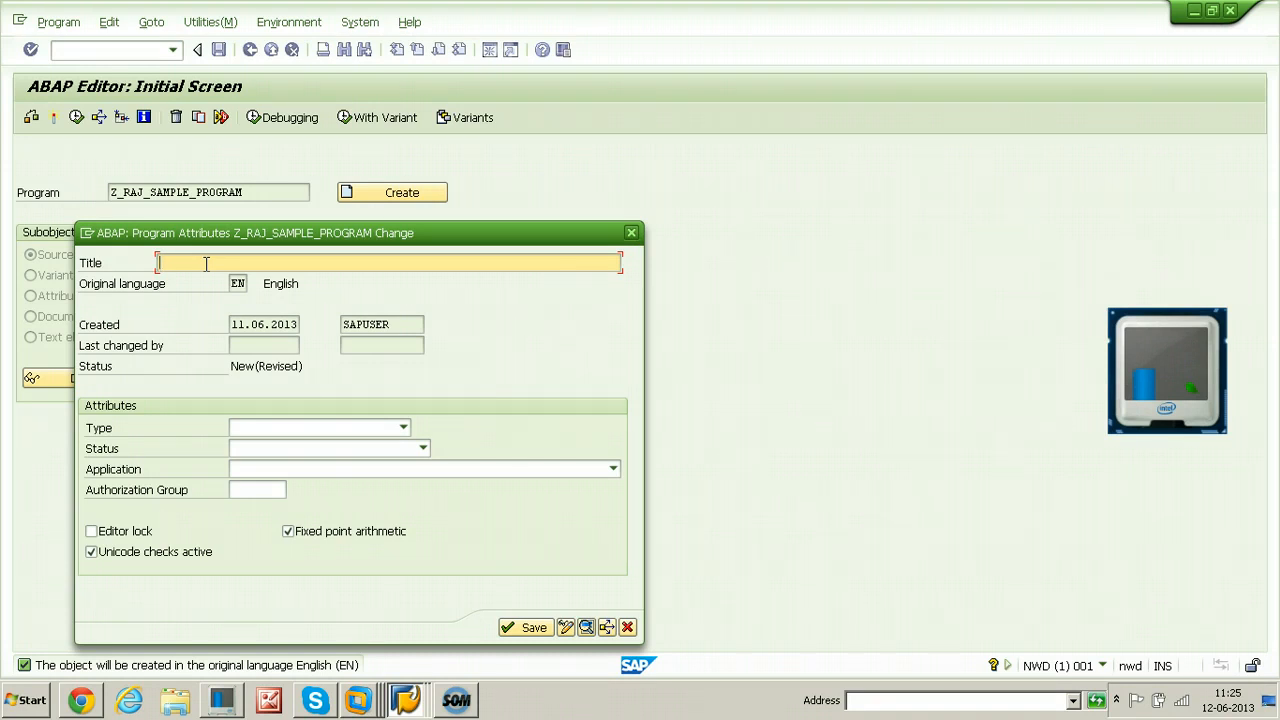
type("Z")
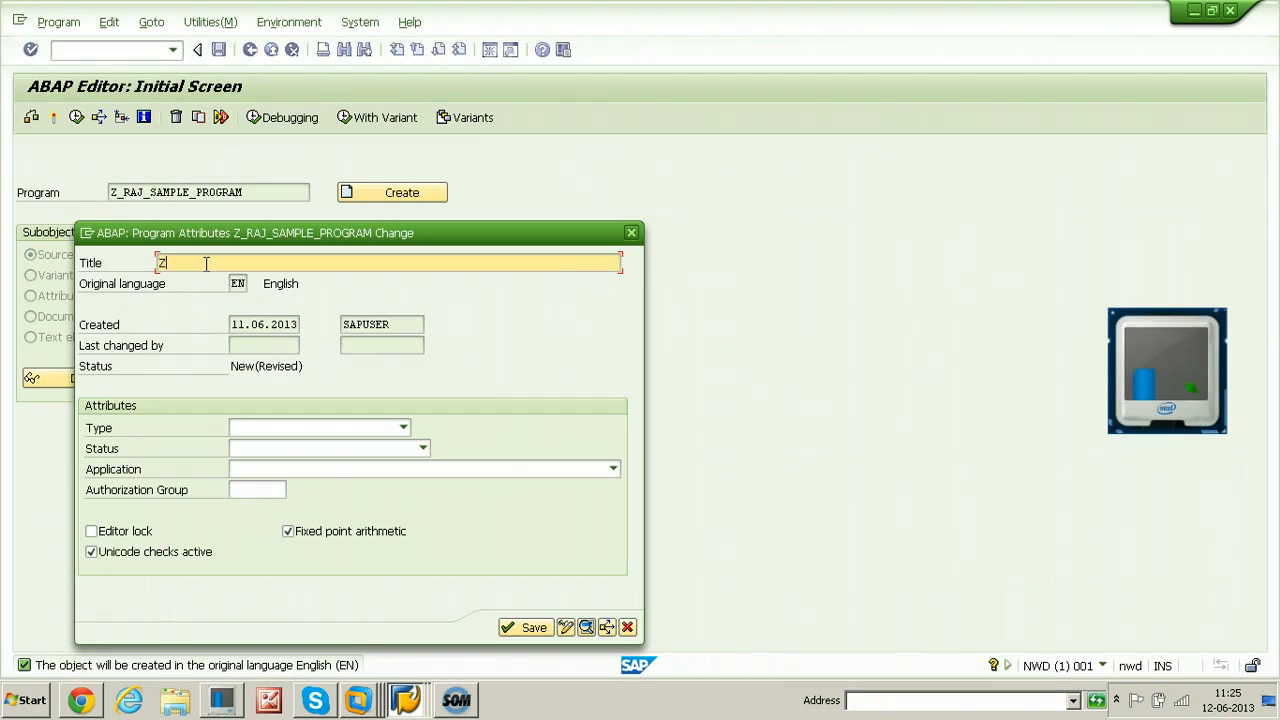
type("_RAJ_SAMPLE")
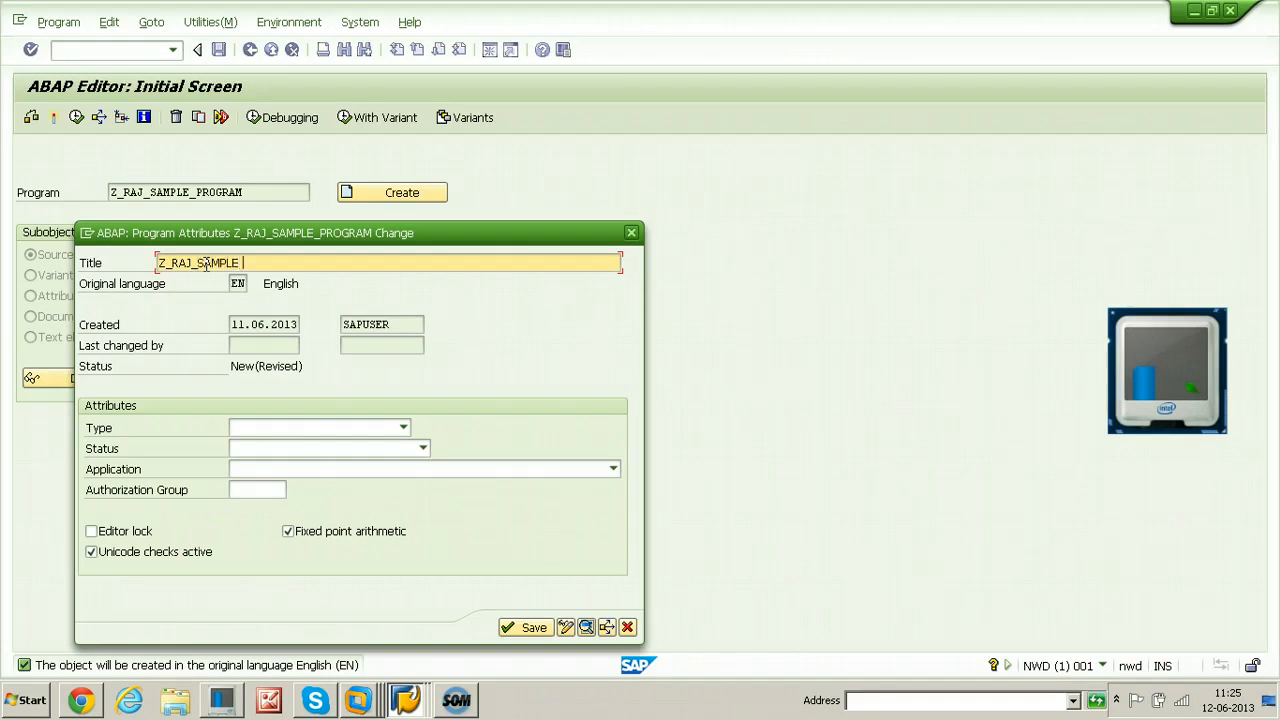
type("_PROGR")
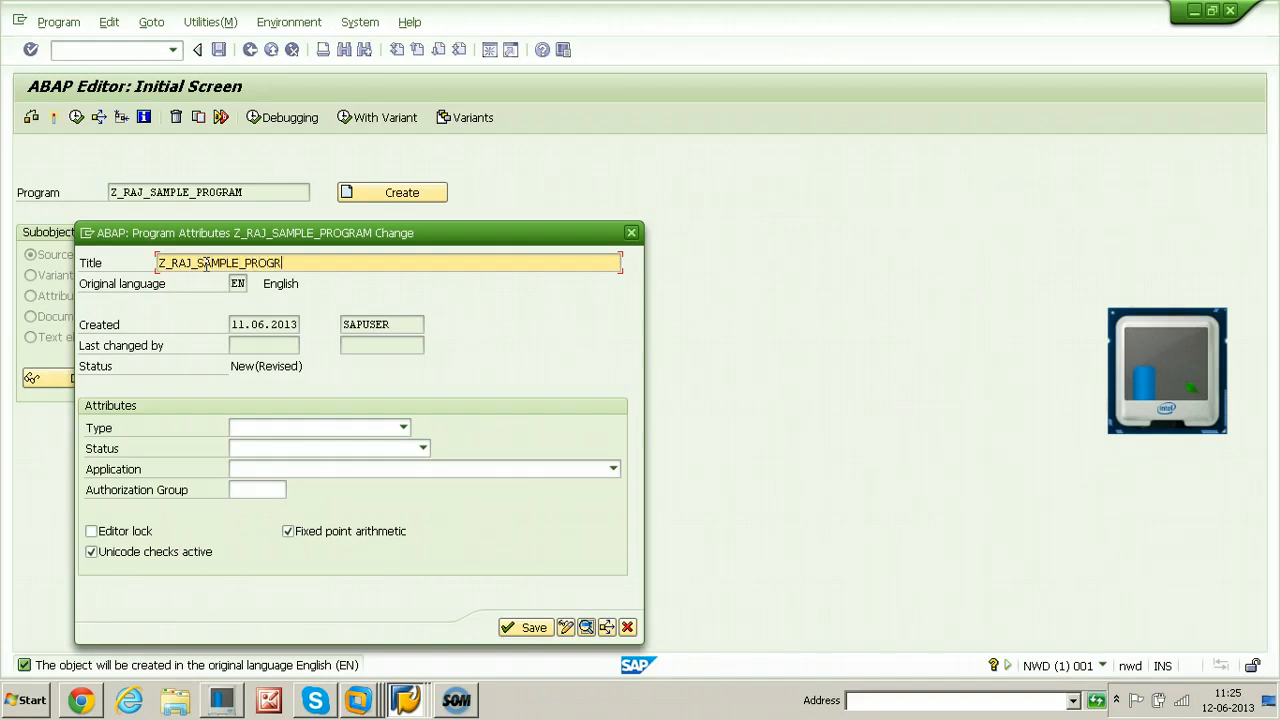
key("BackSpace")
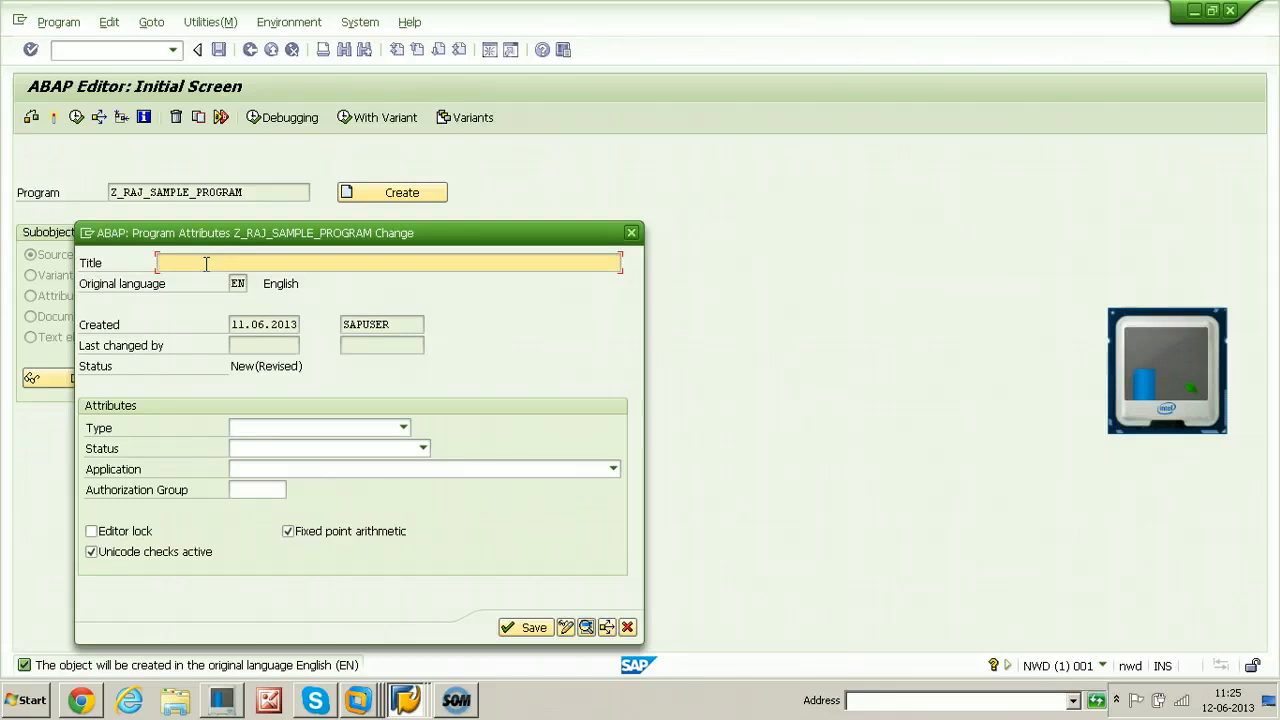
type("Sample pro")
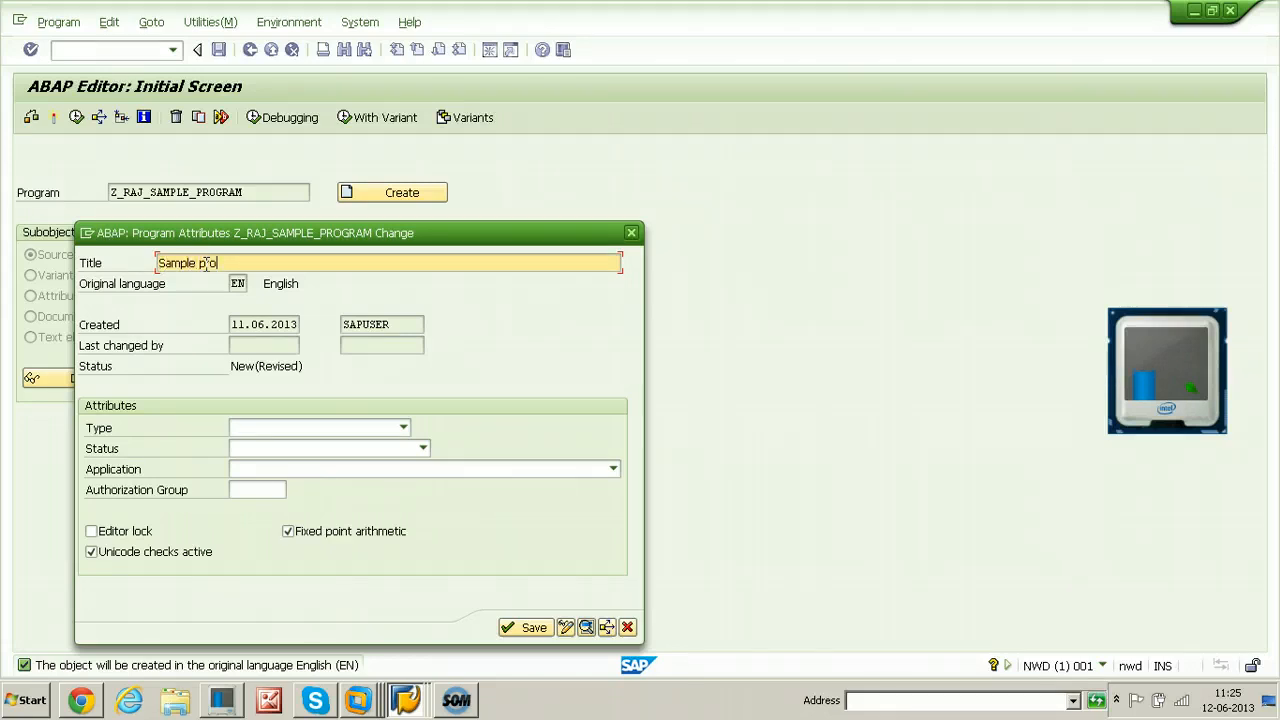
type("gram")
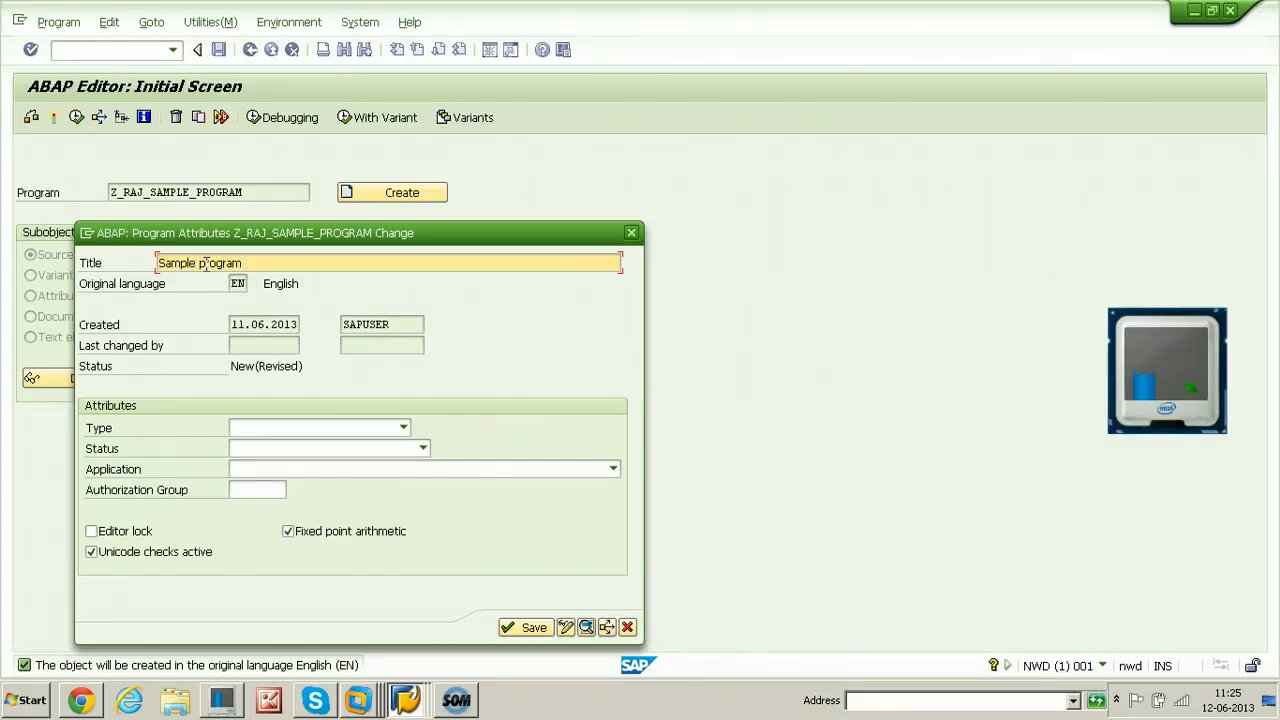
type("by Raj")
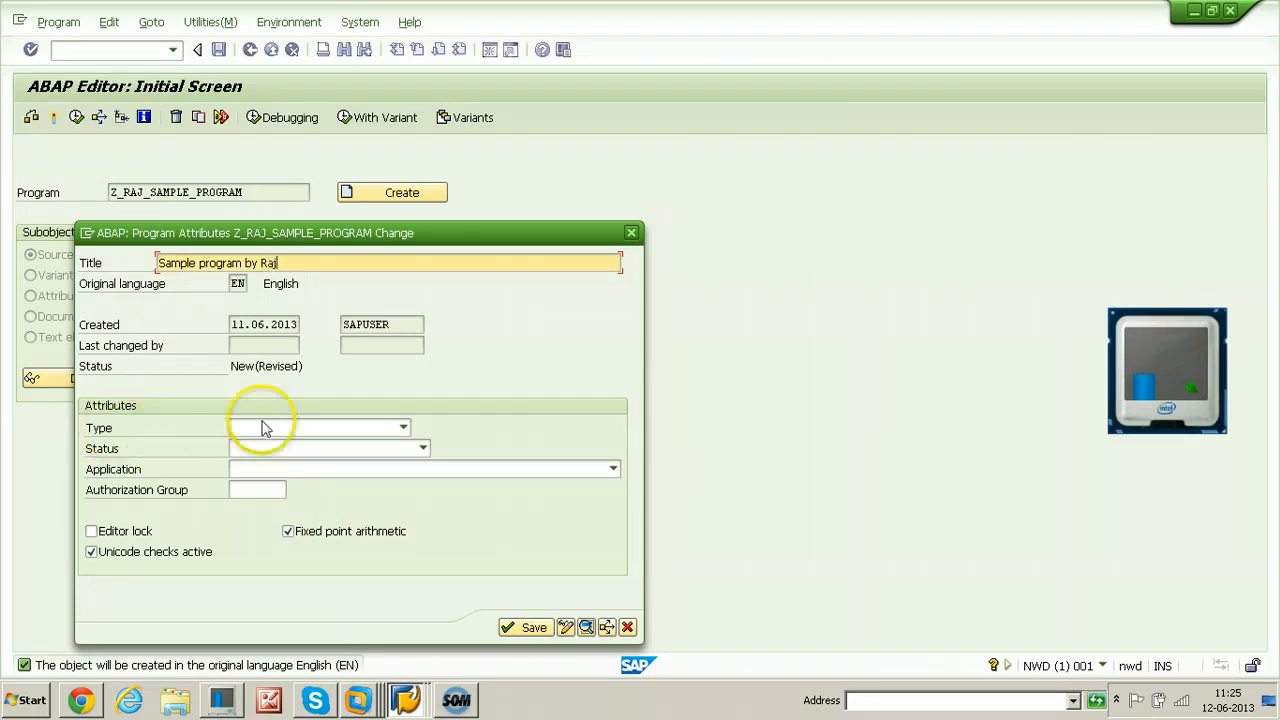
Set the program type to Executable program and save the attributes
left_click(404, 428)
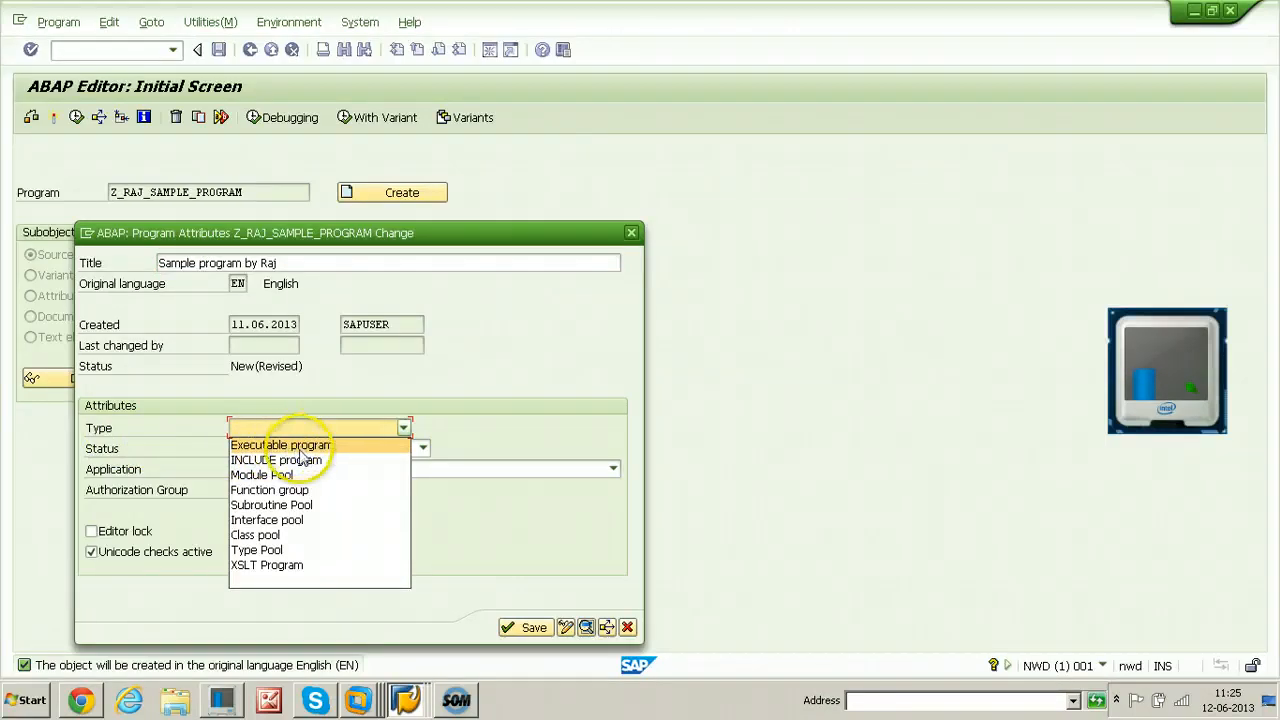
mouse_move(268, 488)
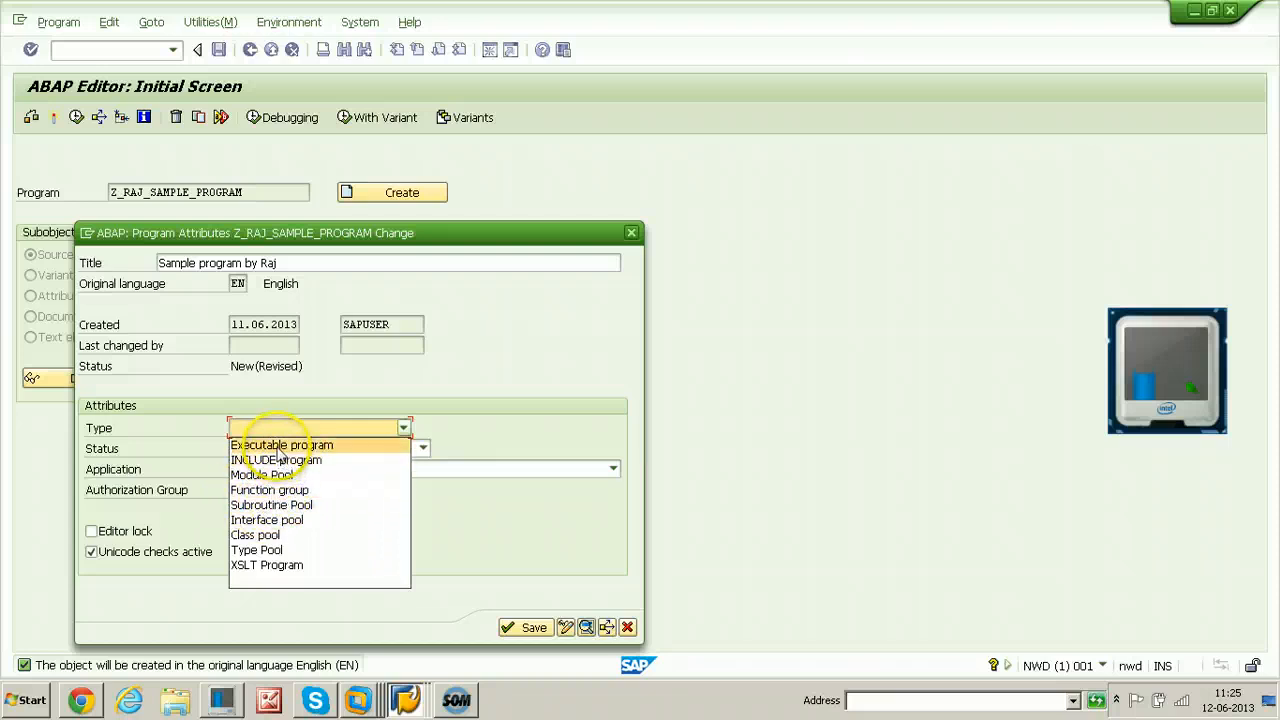
left_click(280, 444)
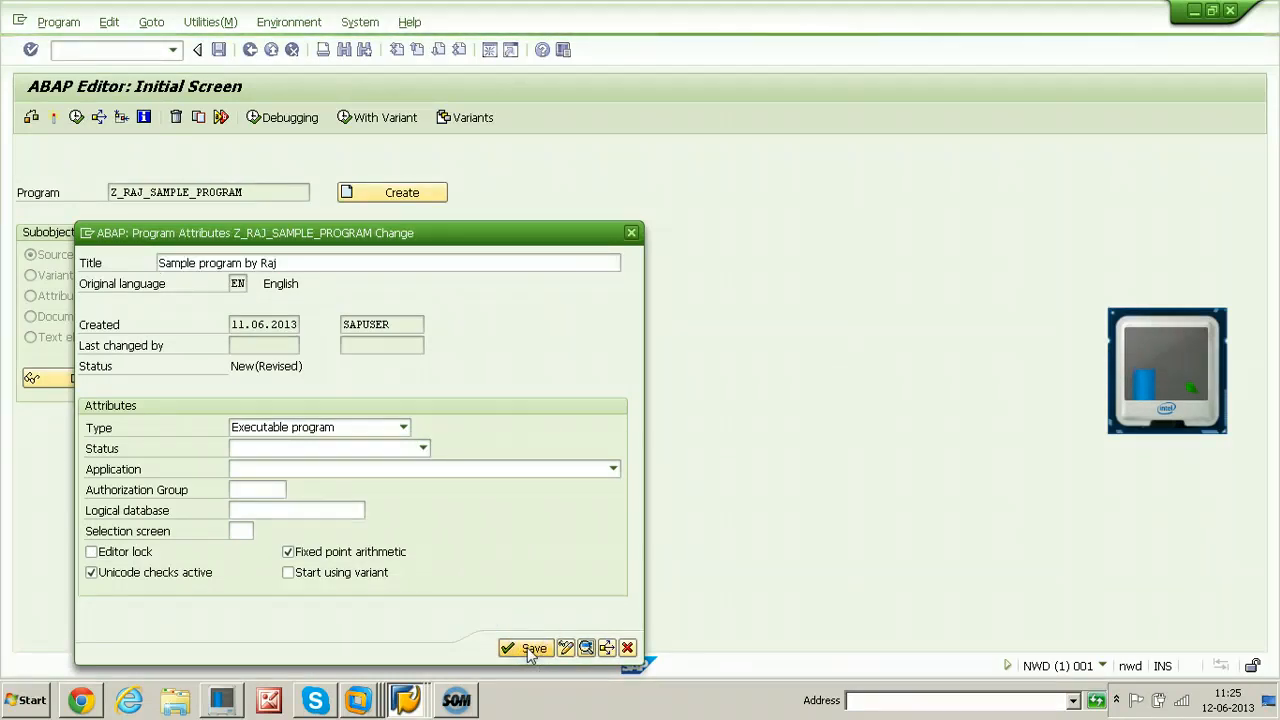
left_click(524, 648)
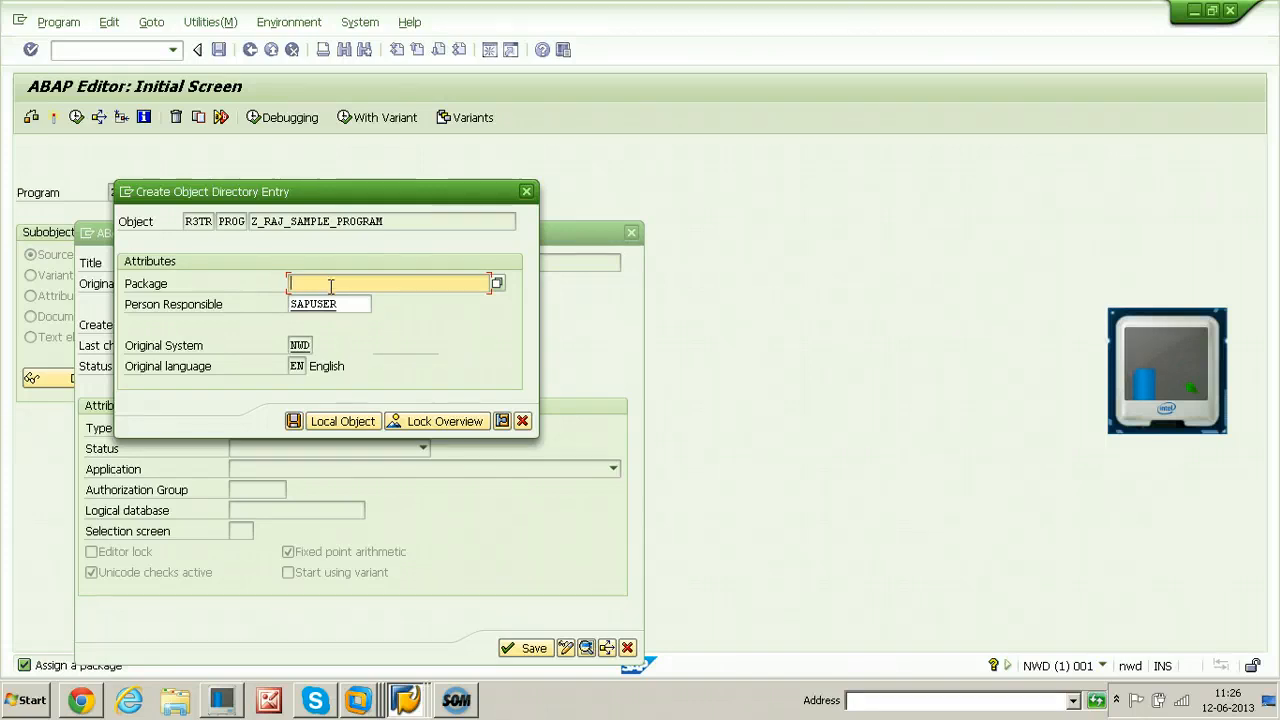
mouse_move(342, 420)
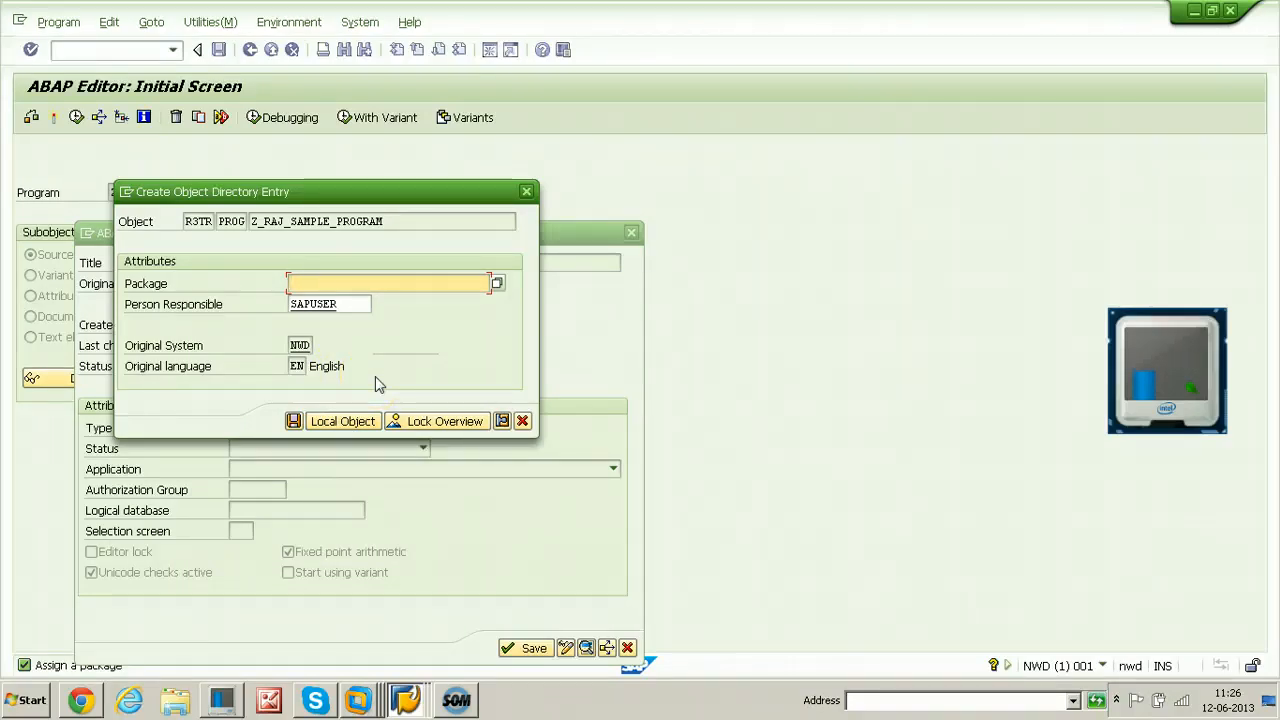
mouse_move(344, 420)
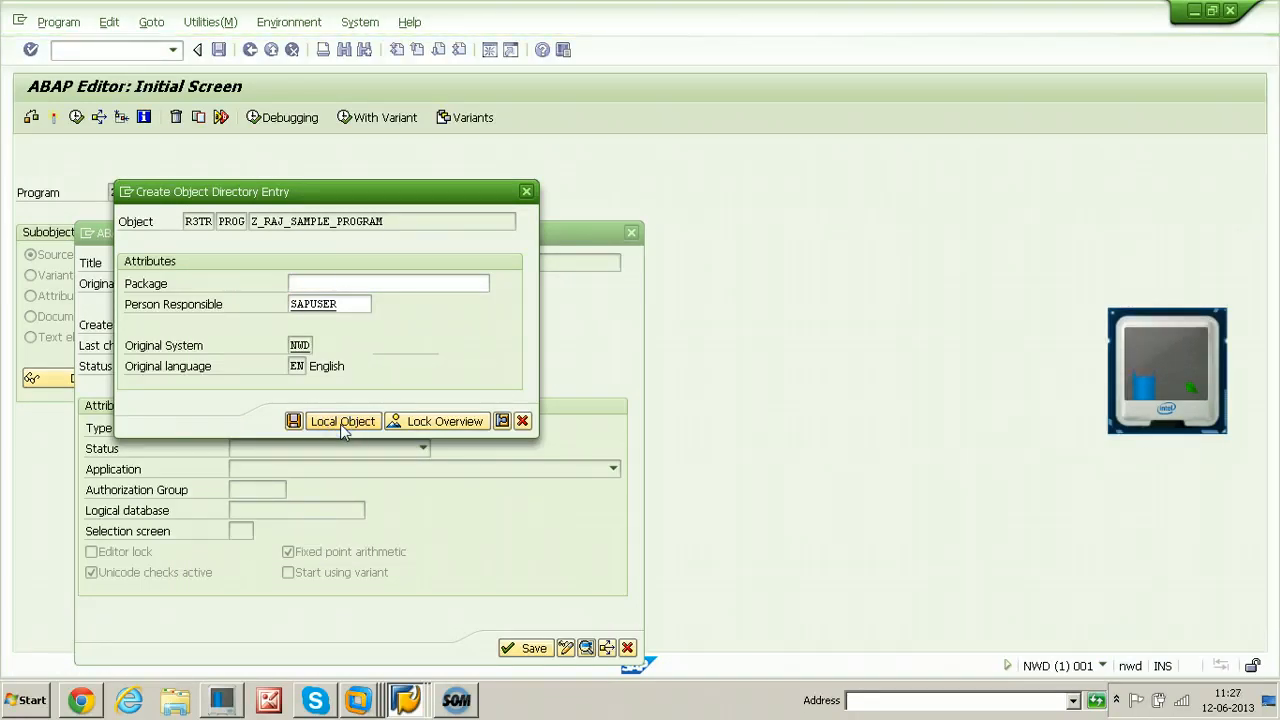
Save Z_RAJ_SAMPLE_PROGRAM as a local object with no package
left_click(344, 420)
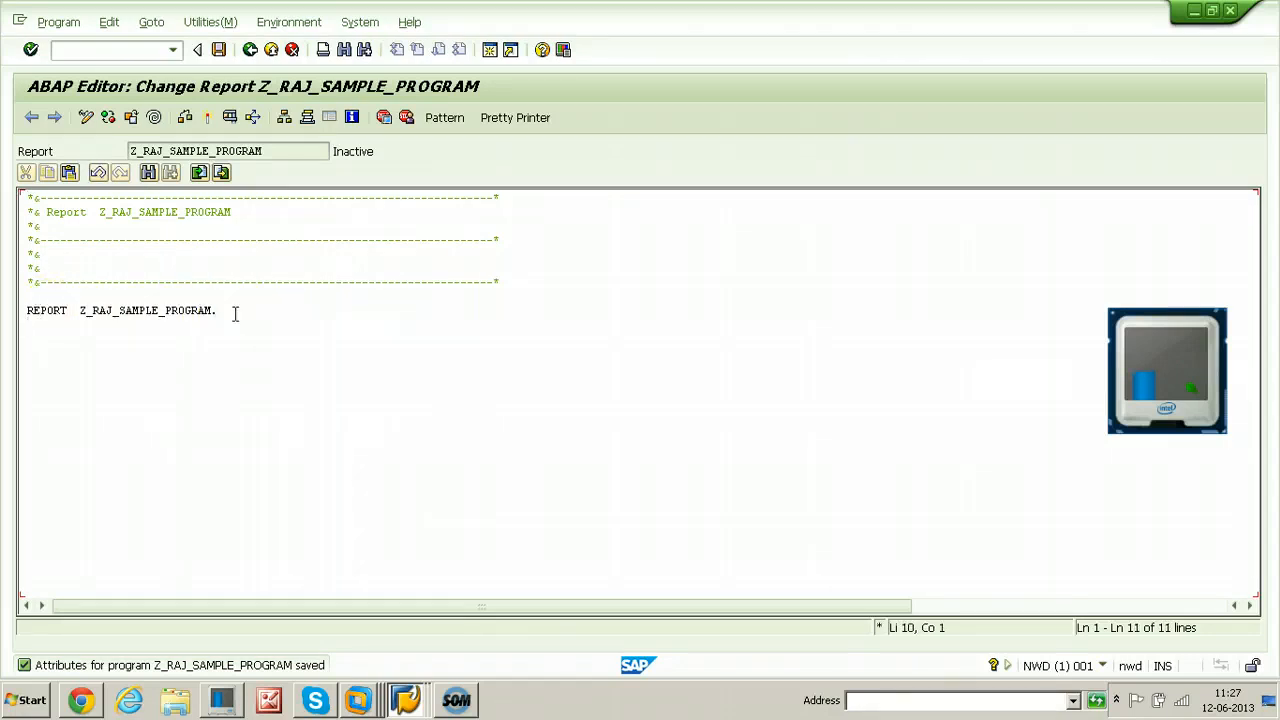
Add WRITE 'Welcome to SAP Basis online training'. below the REPORT line
type("WRITE")
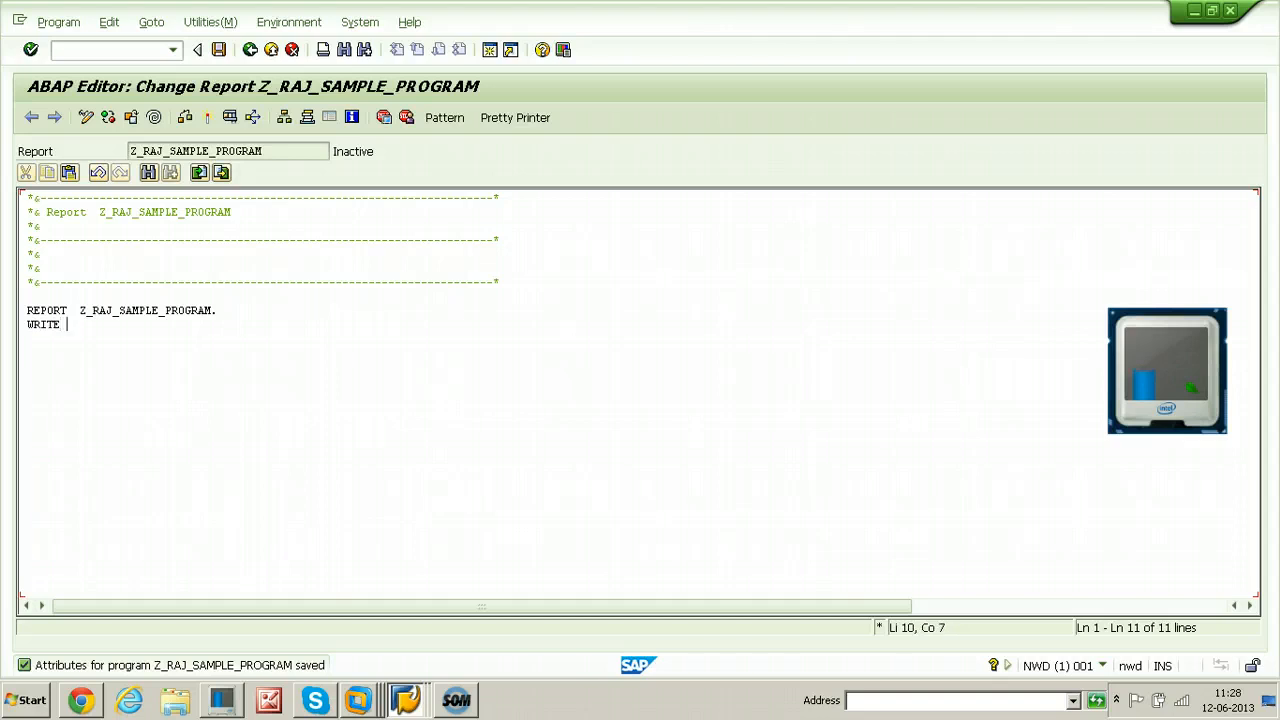
type("'")
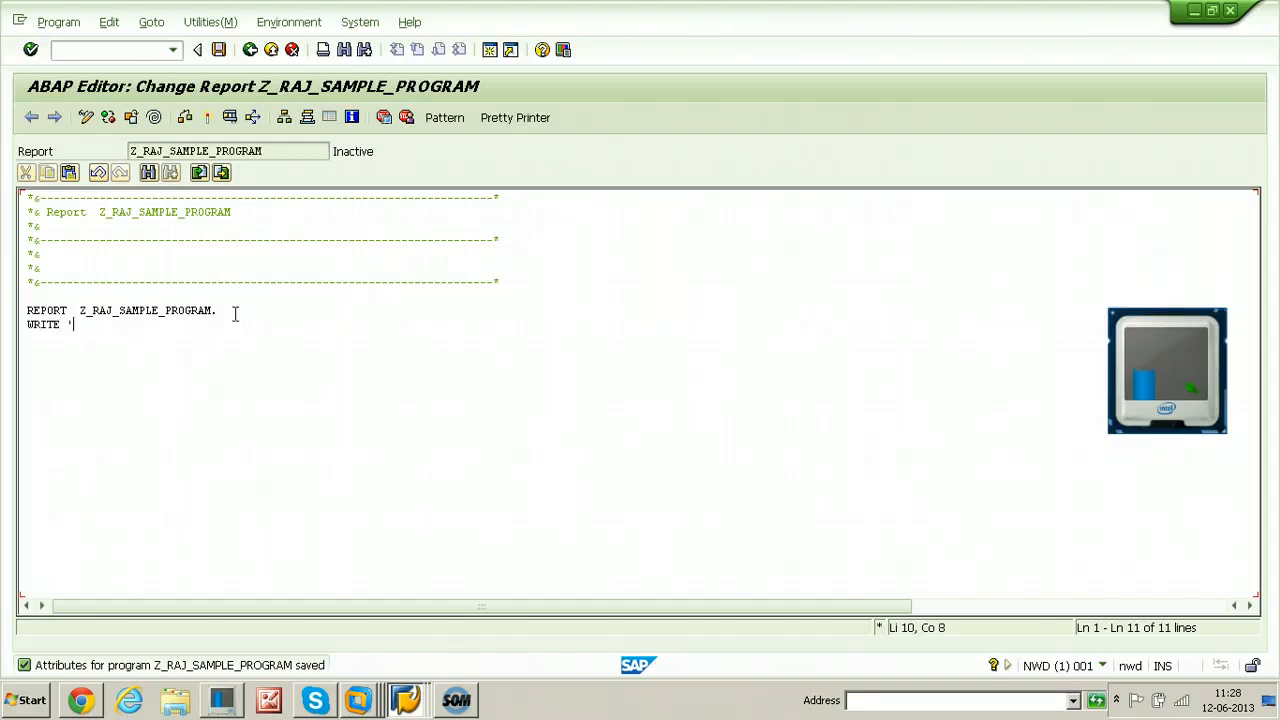
type("Welco")
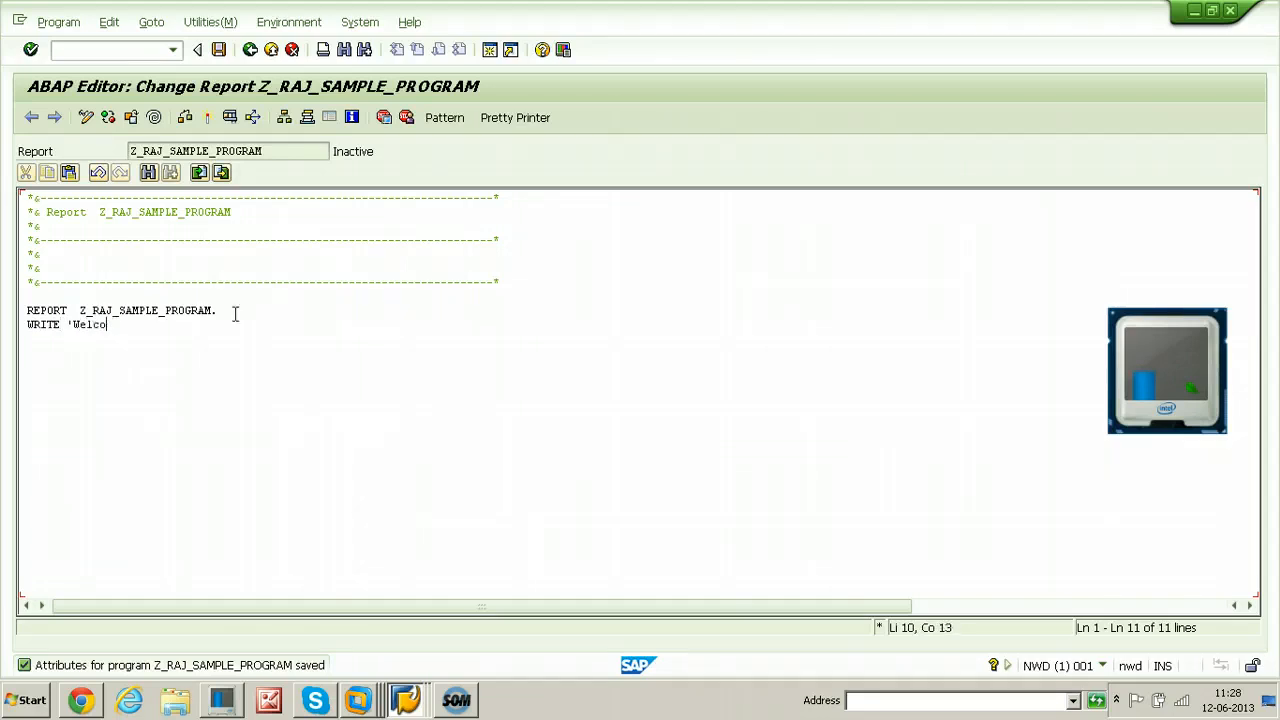
type("me to SAP")
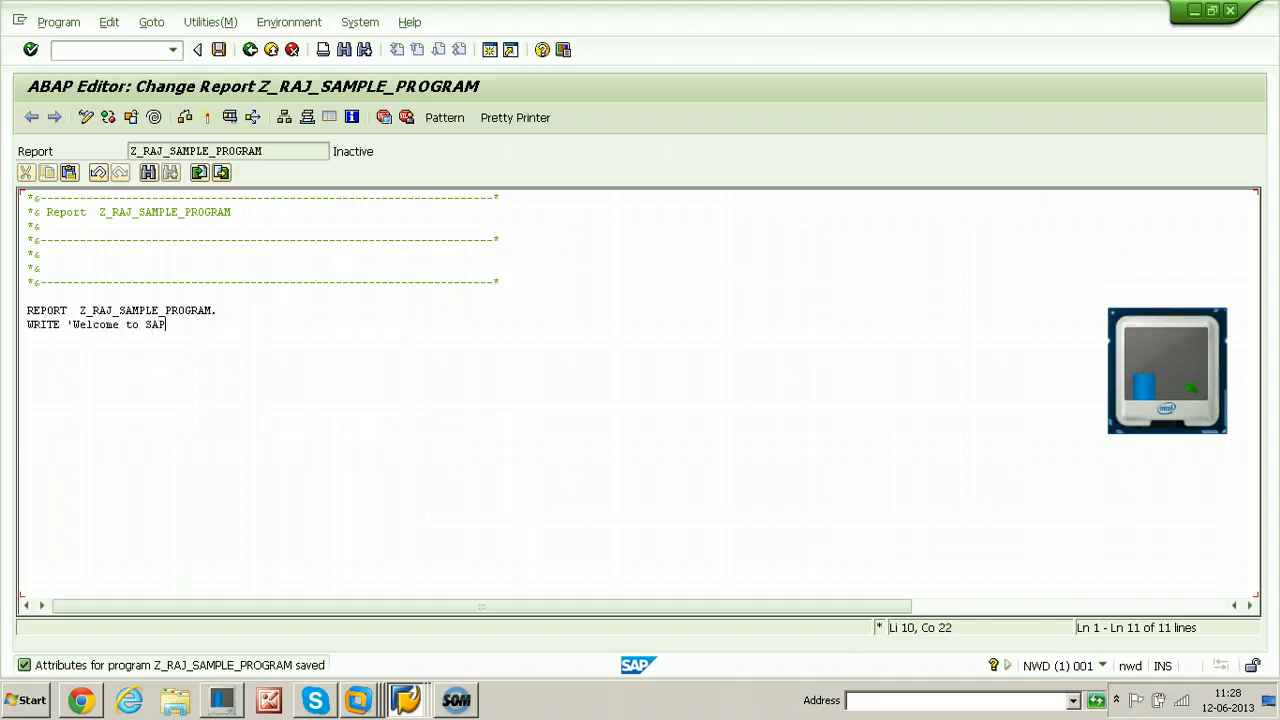
type("Basis online trai")
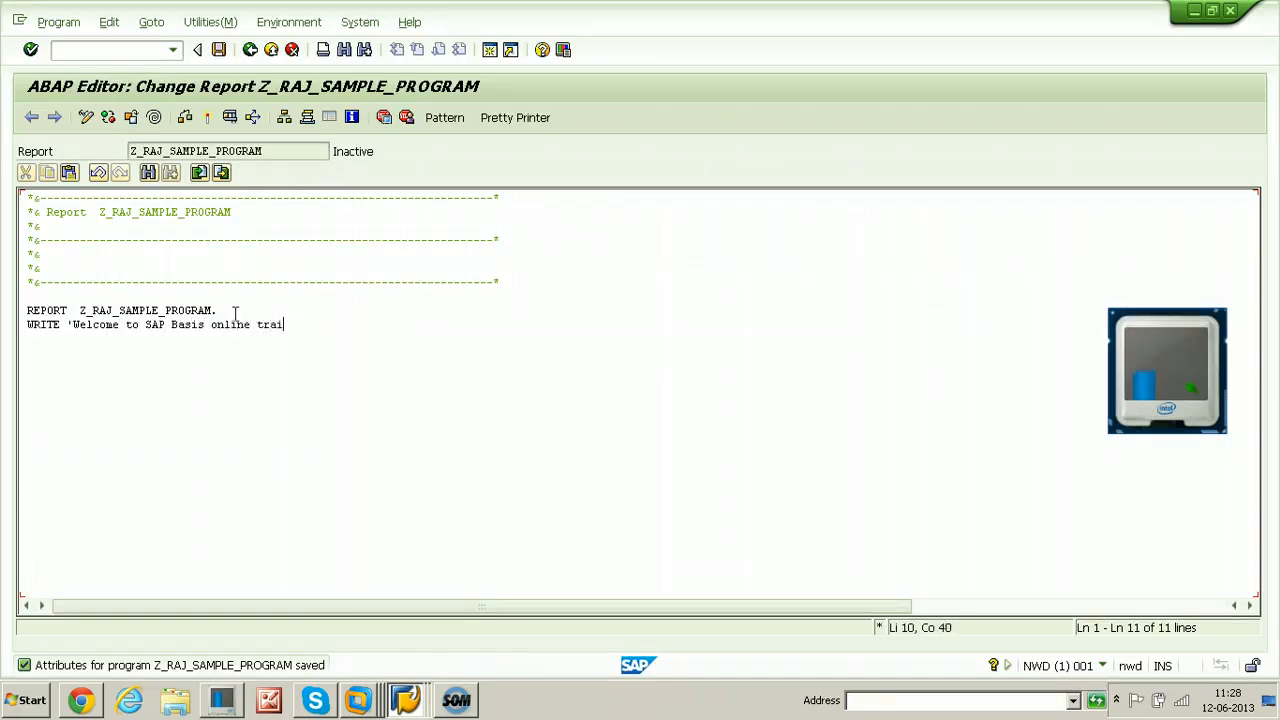
type("ning'")
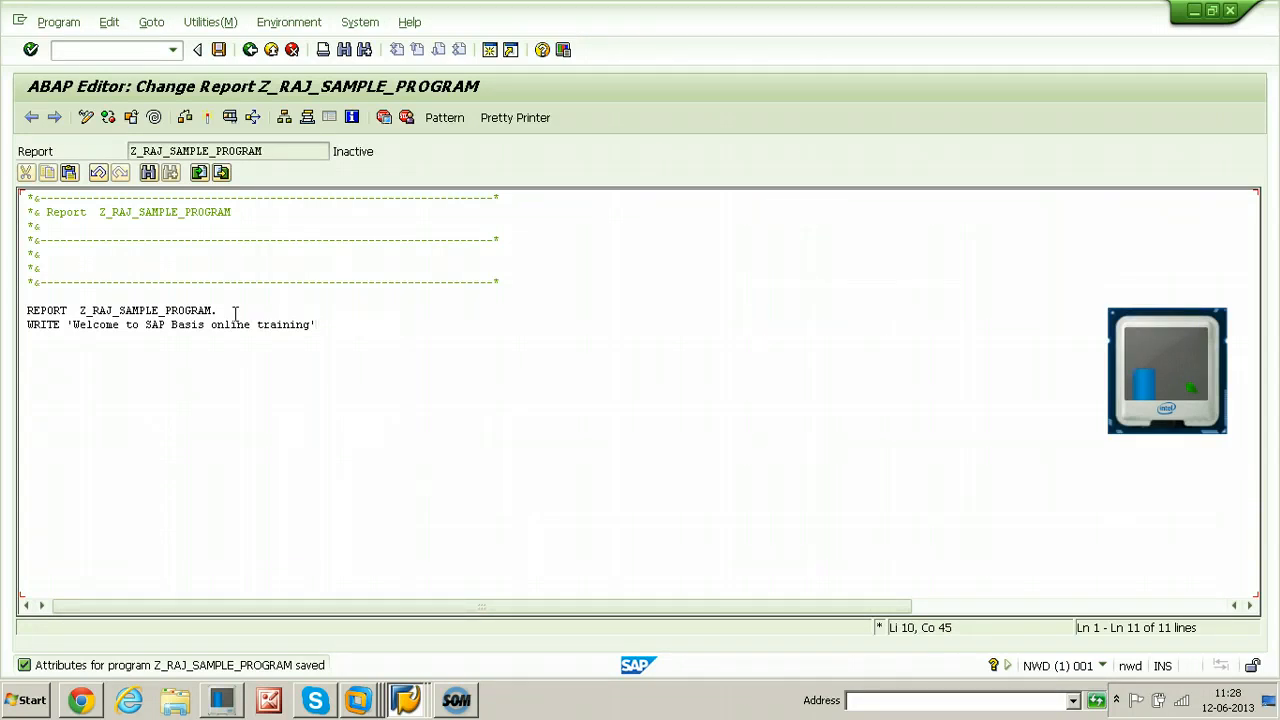
type(".")
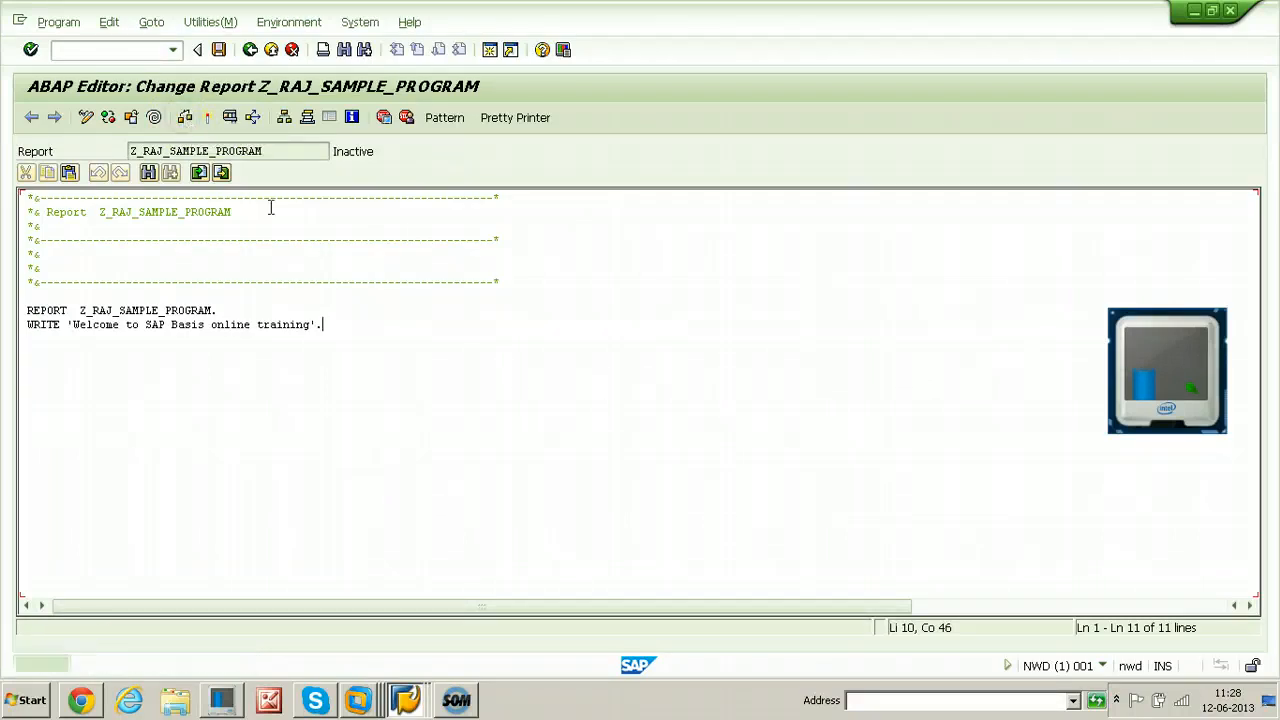
Run a syntax check confirming Z_RAJ_SAMPLE_PROGRAM has no errors
left_click(84, 116)
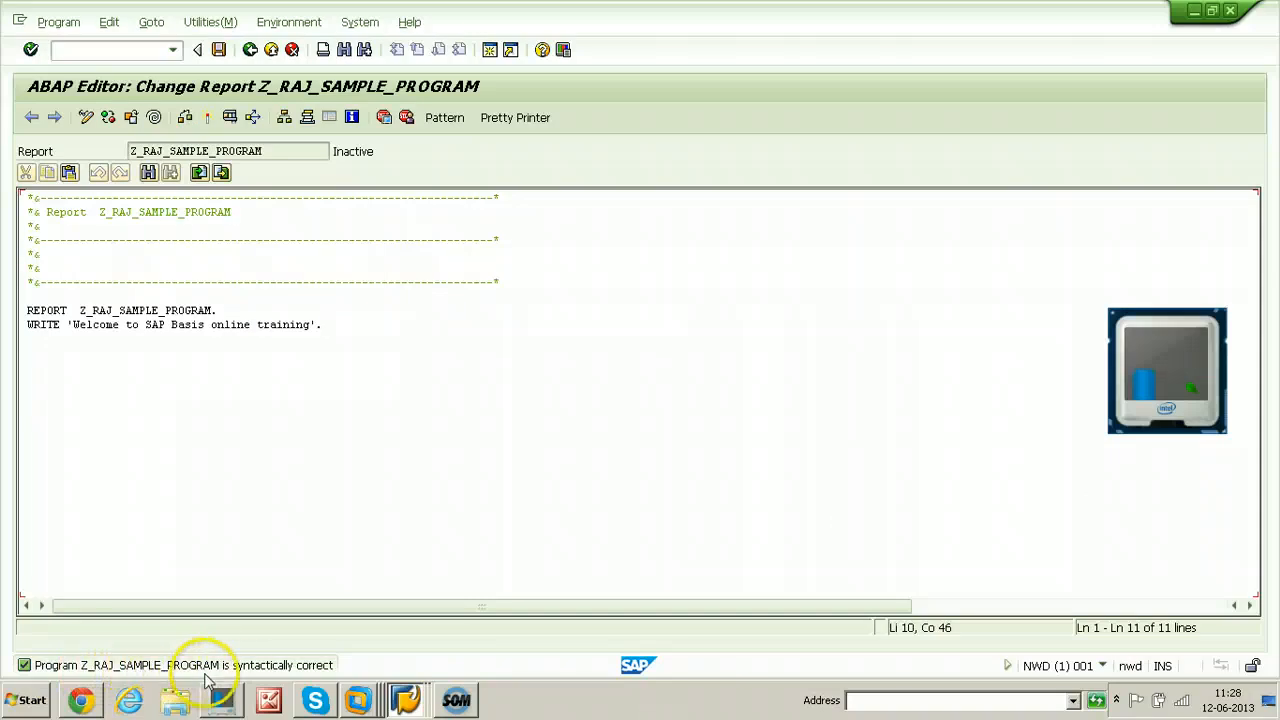
mouse_move(330, 680)
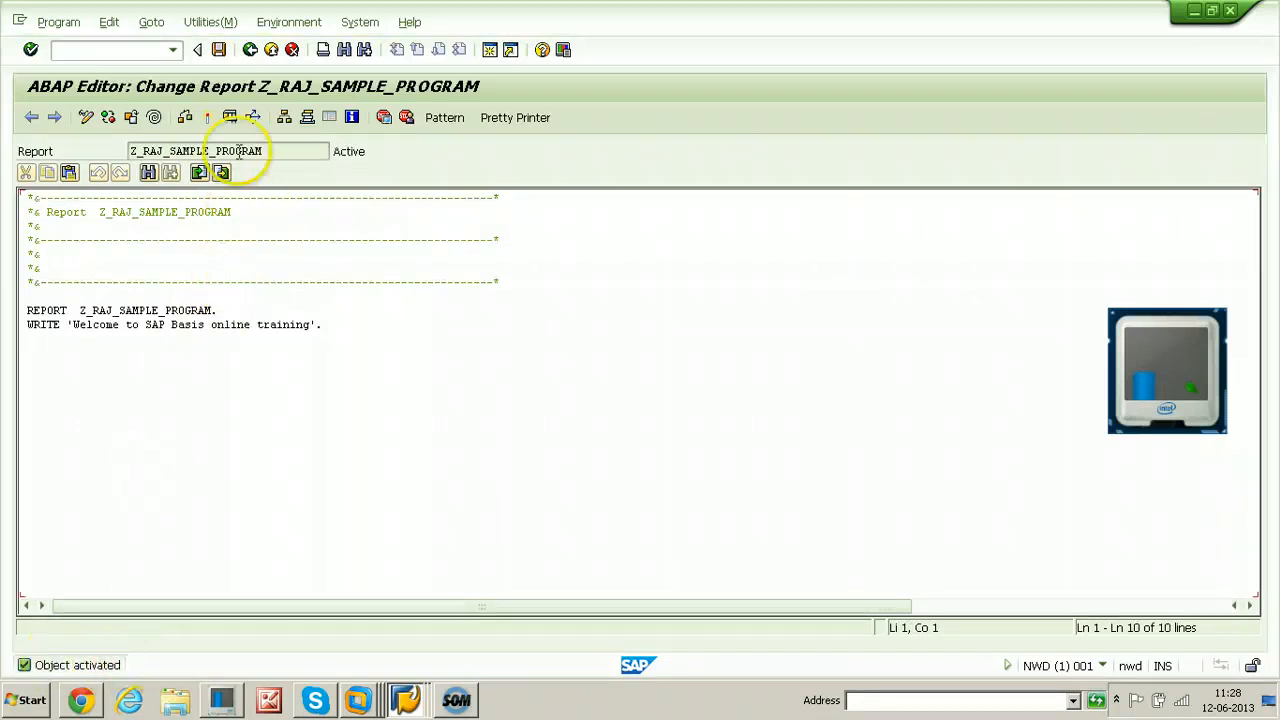
mouse_move(230, 116)
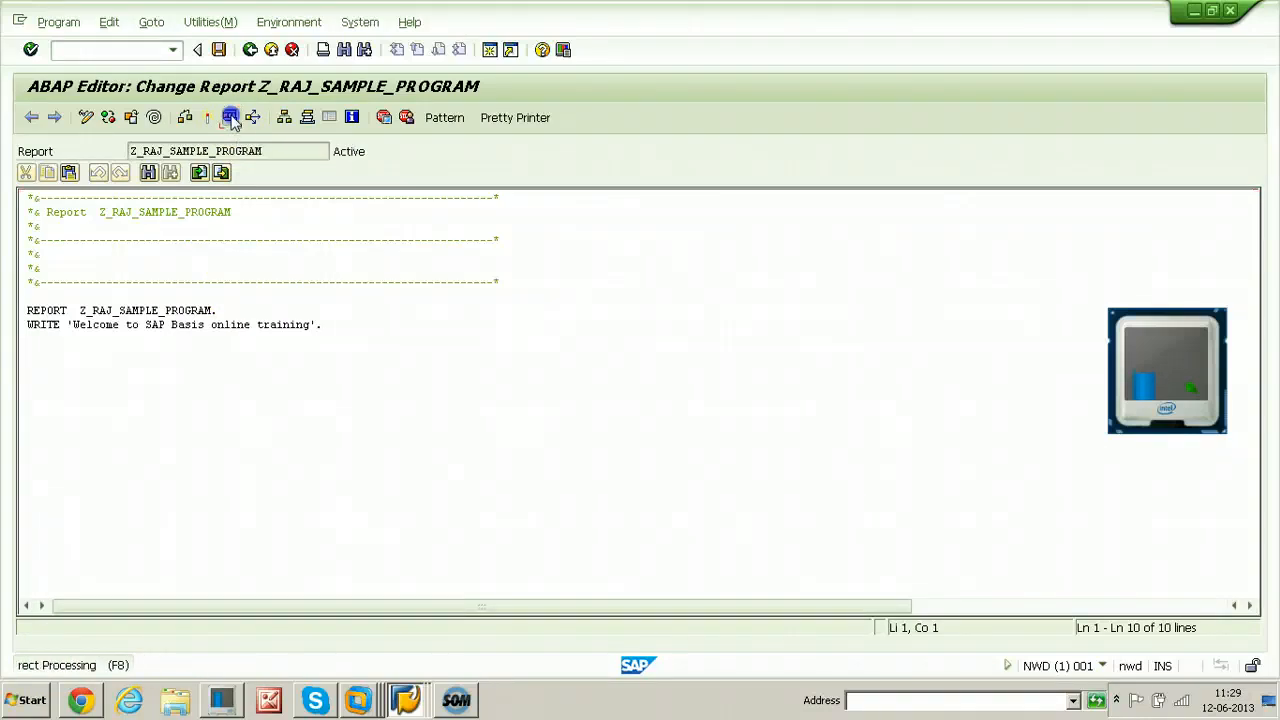
Execute the program, view its welcome output line, and go back to the editor
left_click(232, 116)
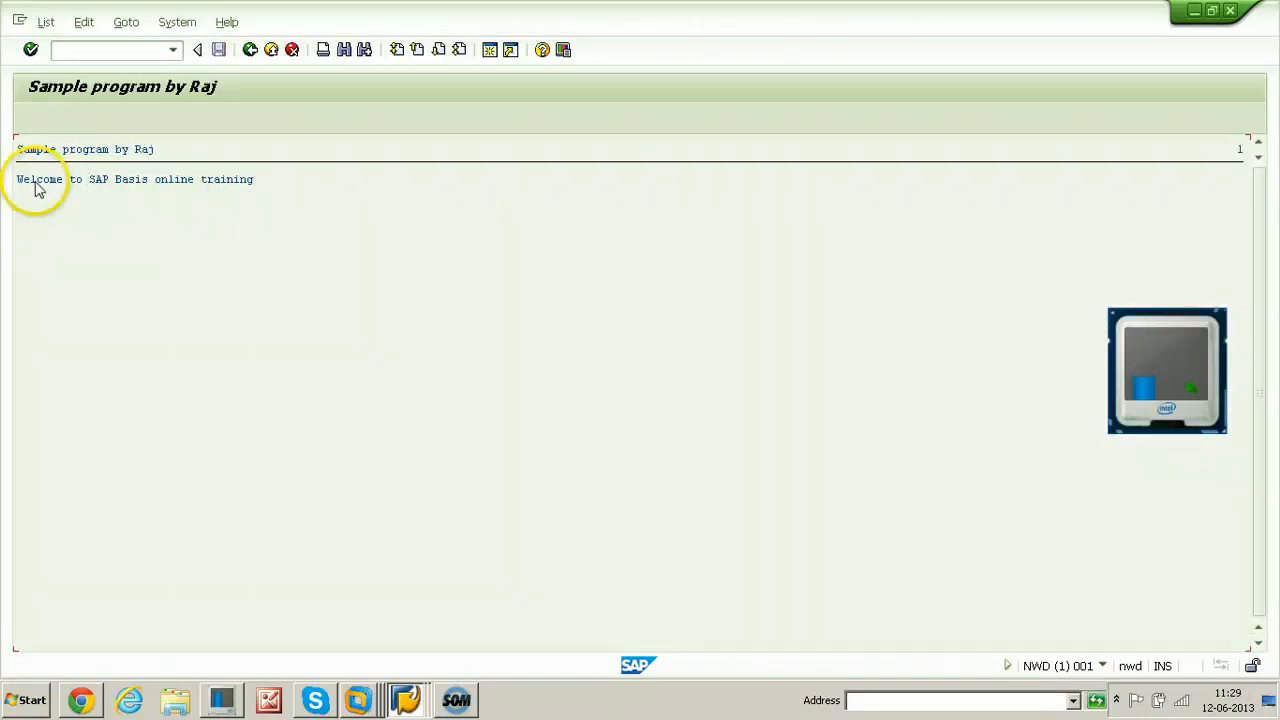
left_click_drag(16, 180, 254, 180)
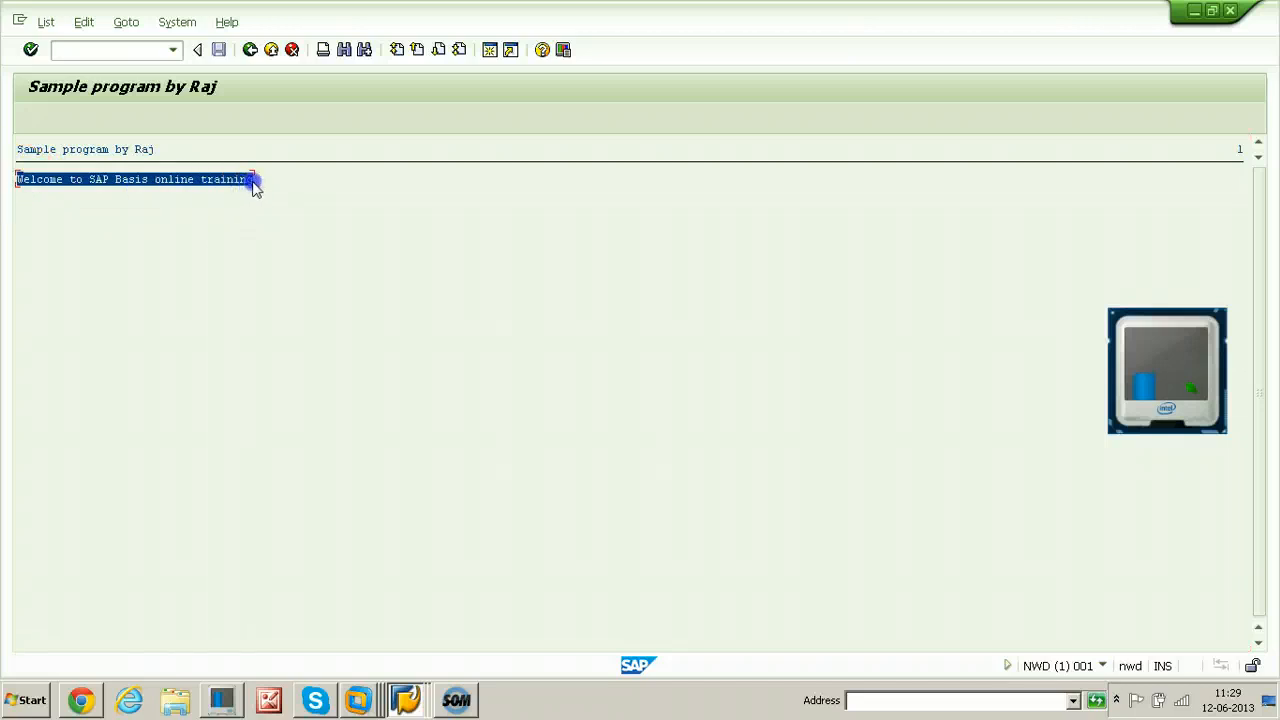
left_click(250, 48)
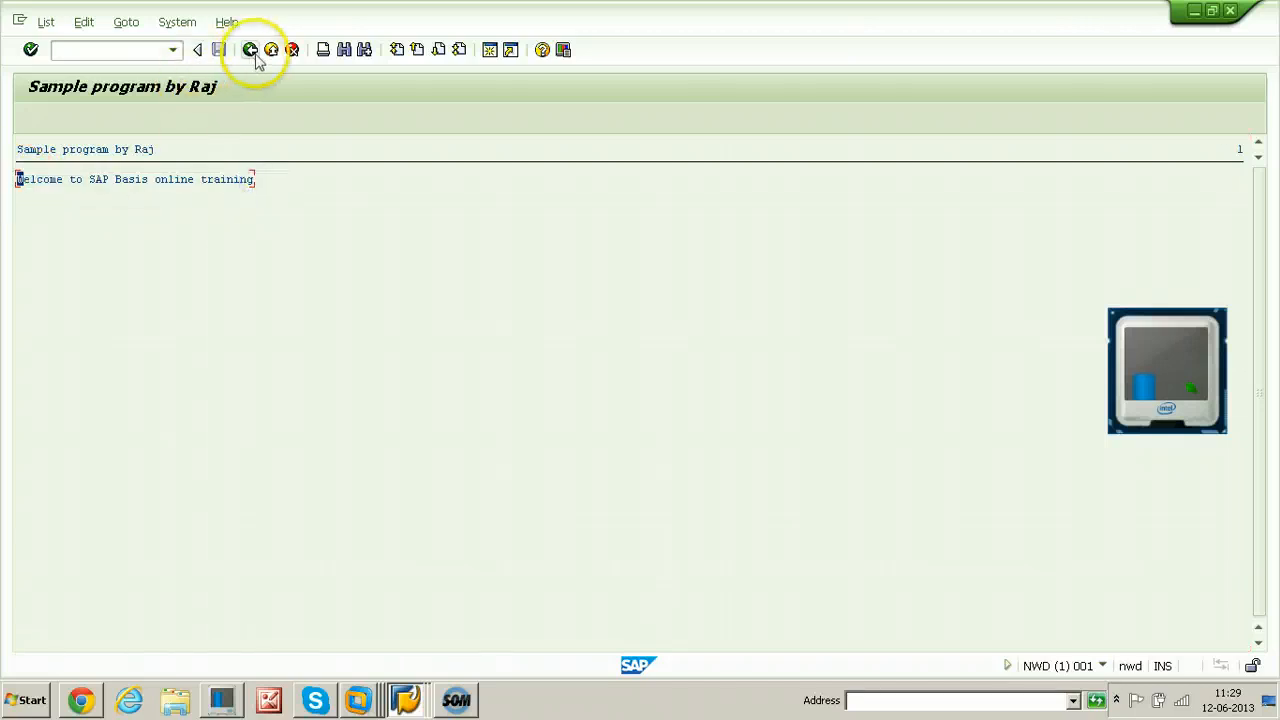
left_click(360, 22)
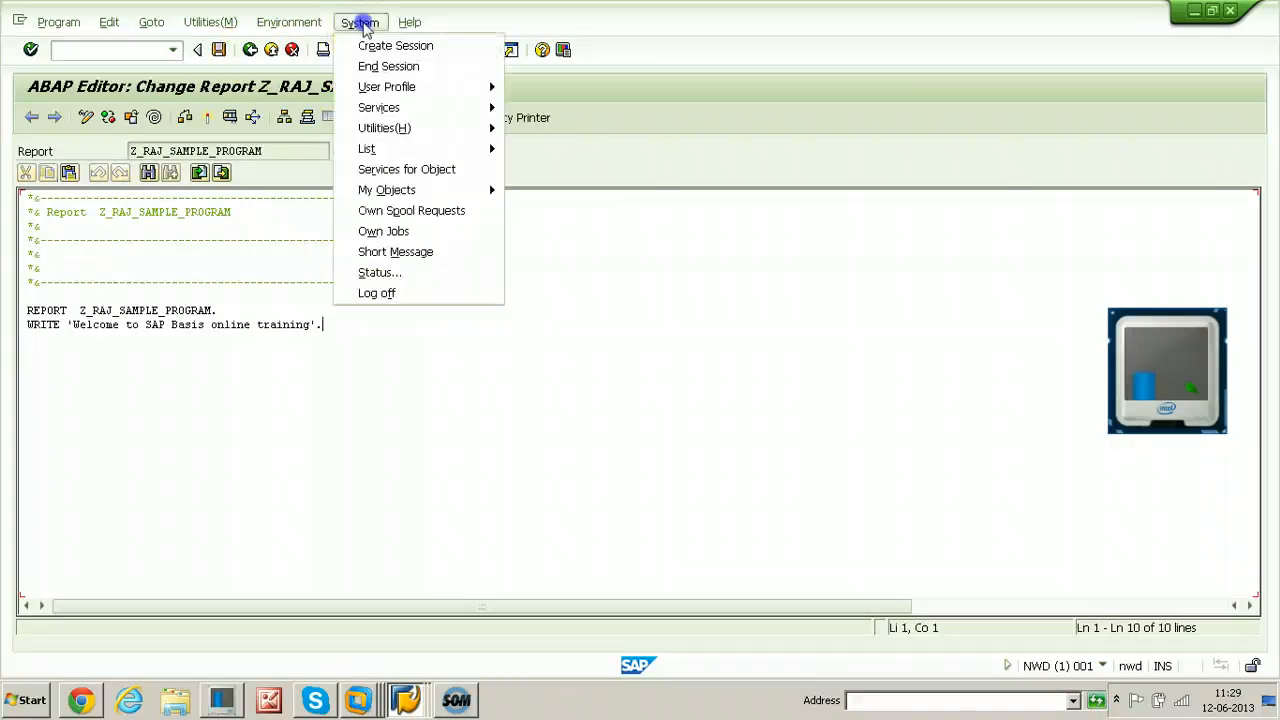
Cancel the log-off prompt and use /n to return to SAP Easy Access
left_click(376, 292)
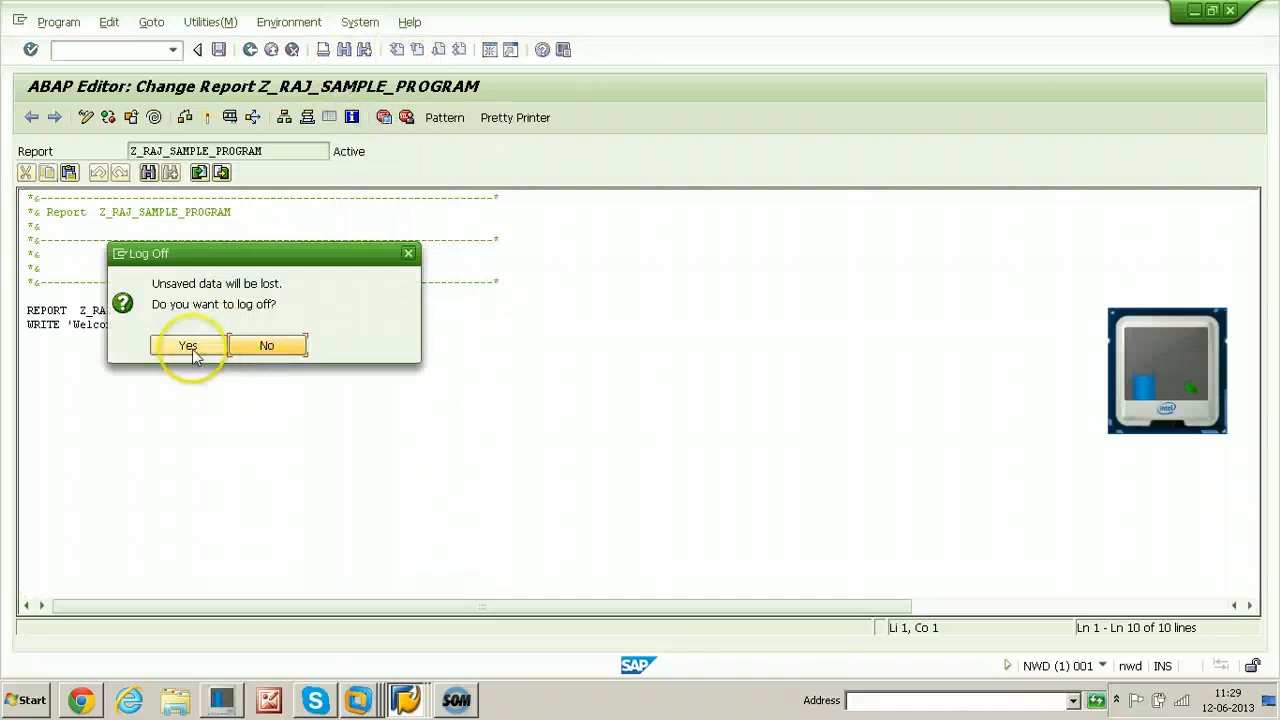
mouse_move(188, 344)
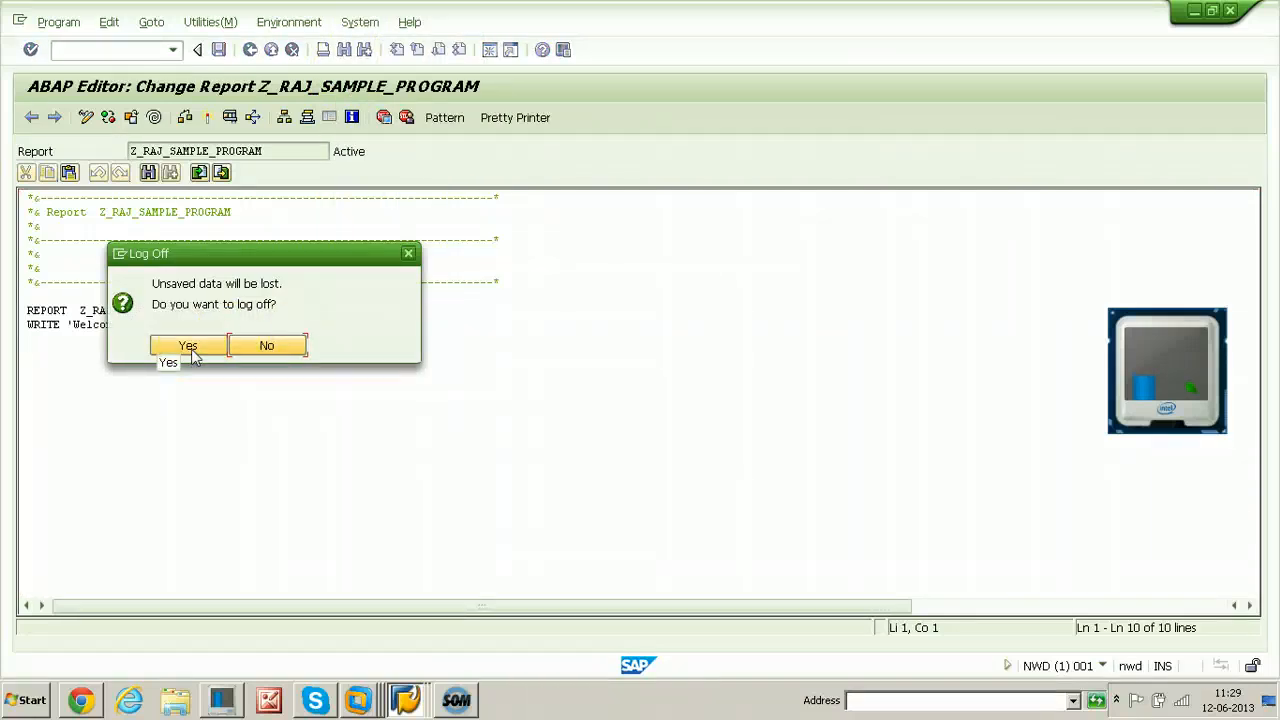
left_click(266, 344)
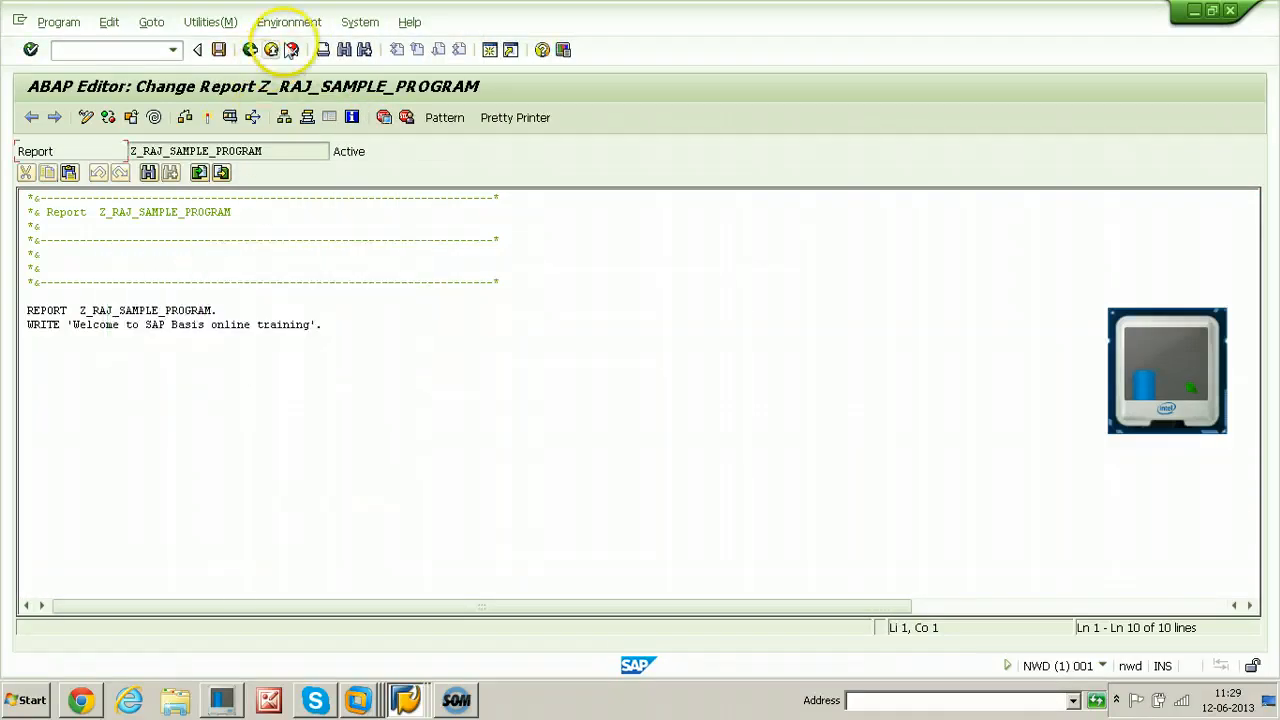
type("/n")
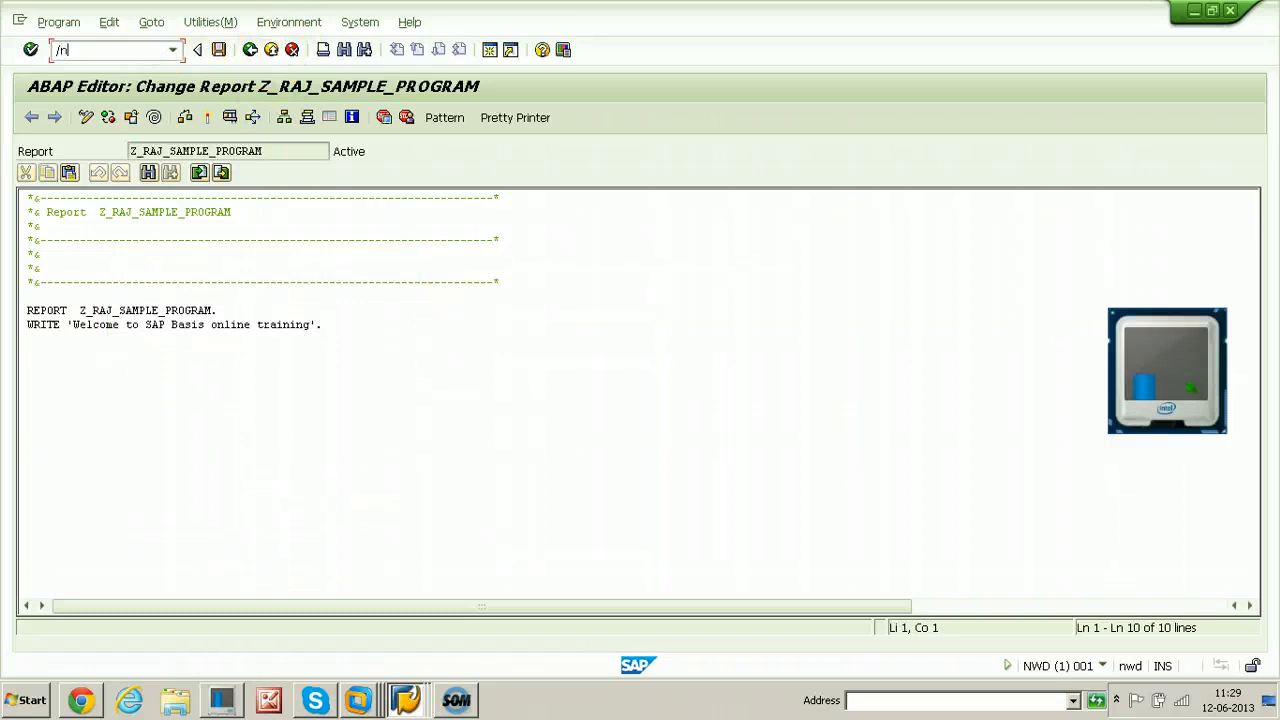
key("Enter")
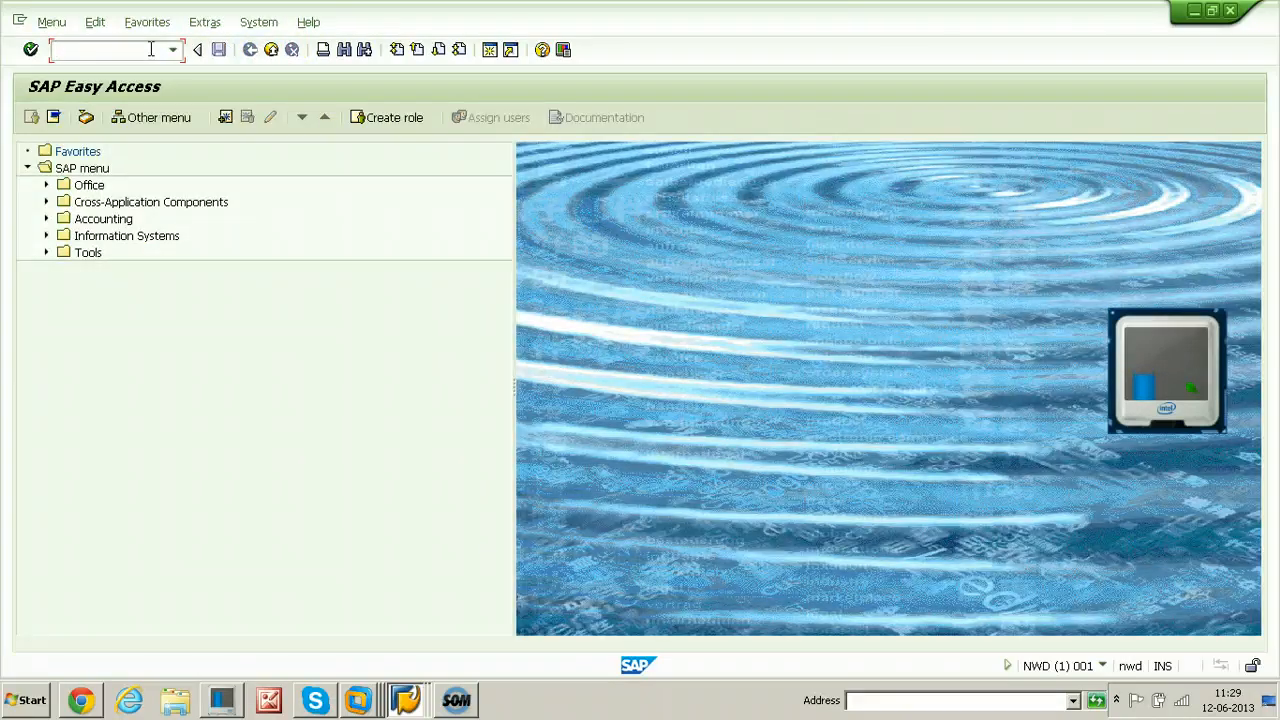
Reopen the ABAP Editor via se38 and execute Z_RAJ_SAMPLE_PROGRAM to show its welcome output
type("se38")
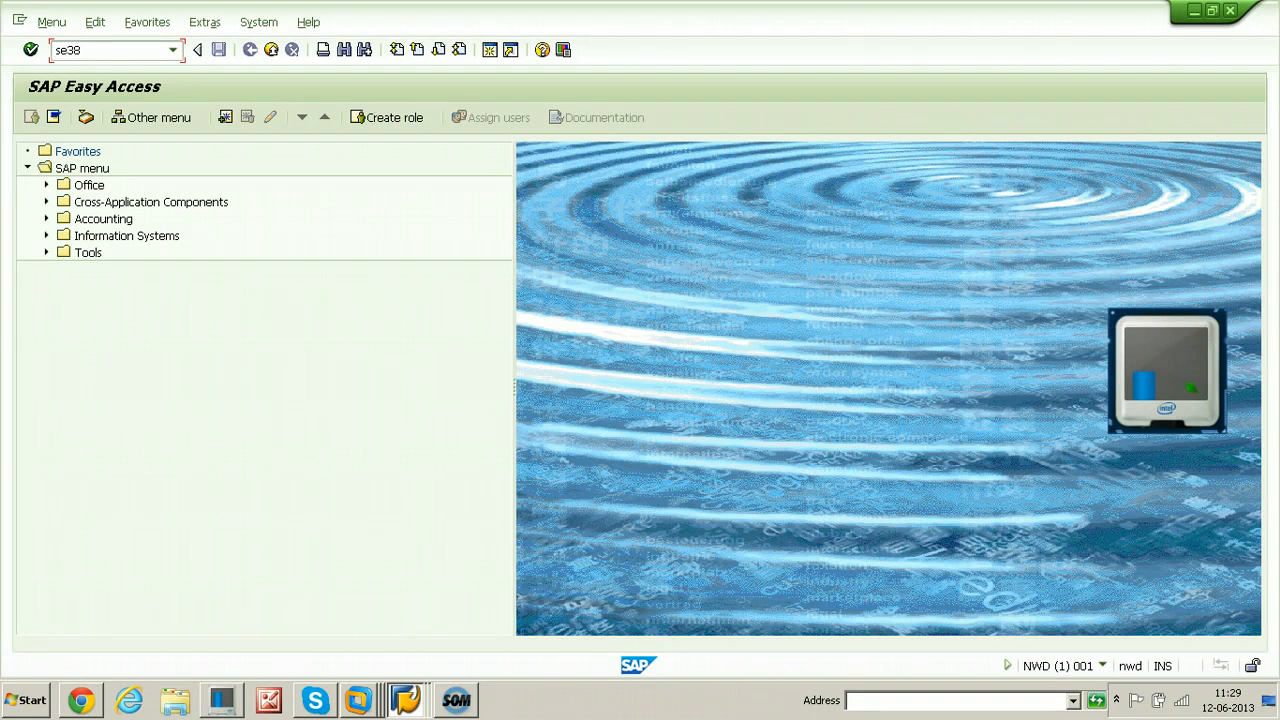
key("Enter")
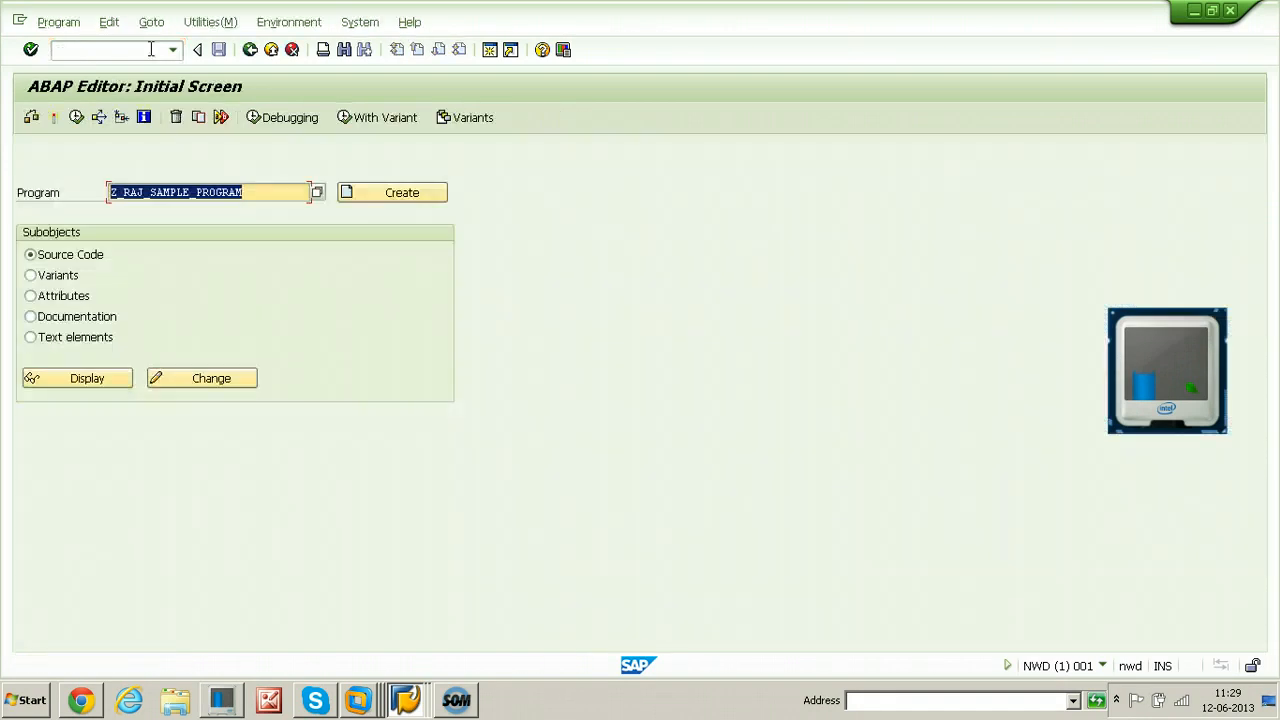
mouse_move(76, 116)
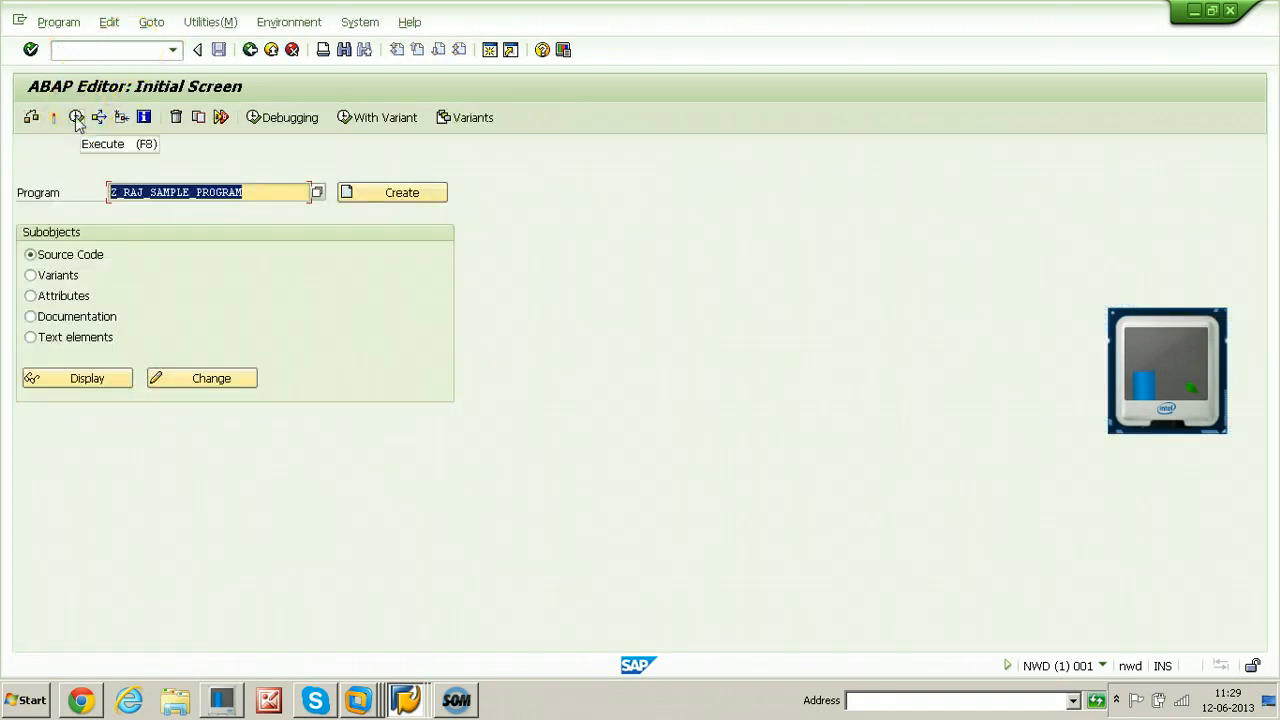
left_click(76, 116)
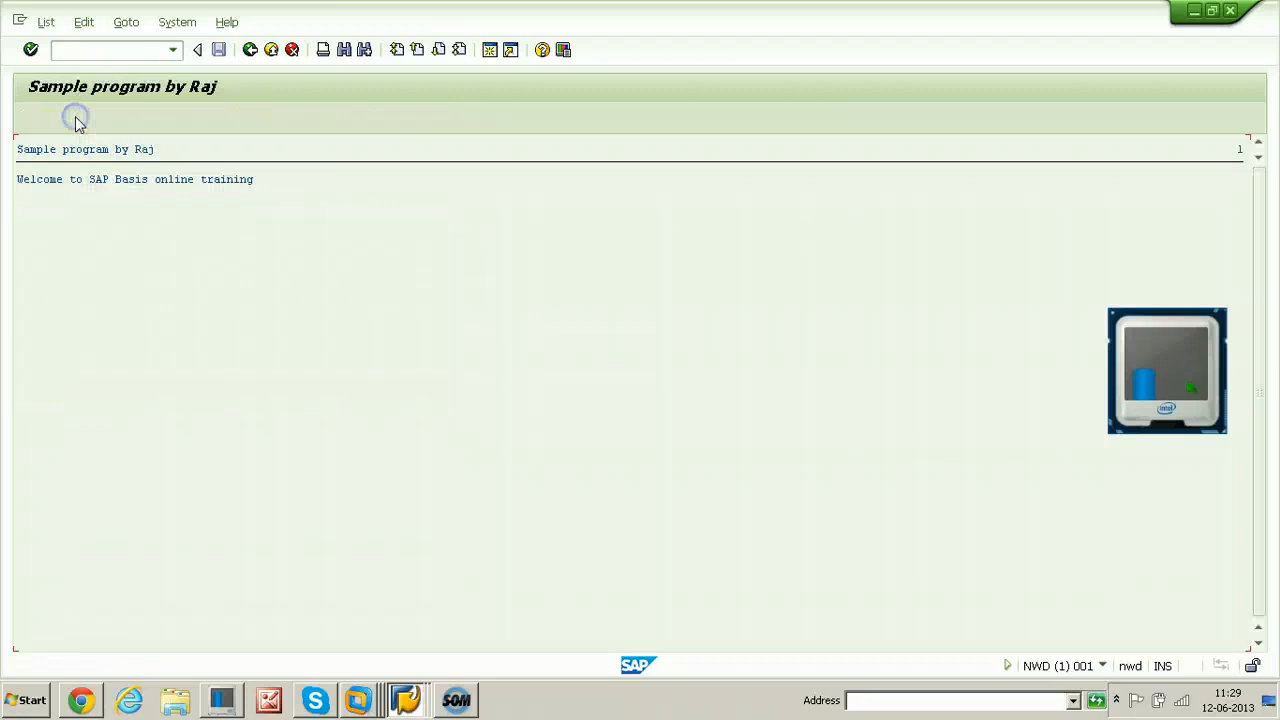